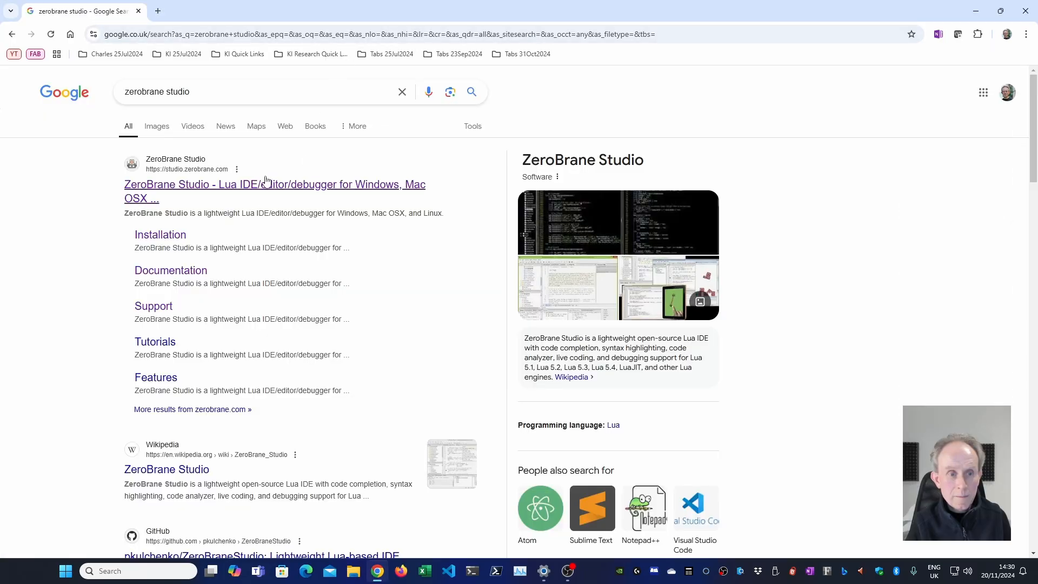
- Open the ZeroBrane Studio website from the 'zerobrane studio' search results
left_click(274, 185)
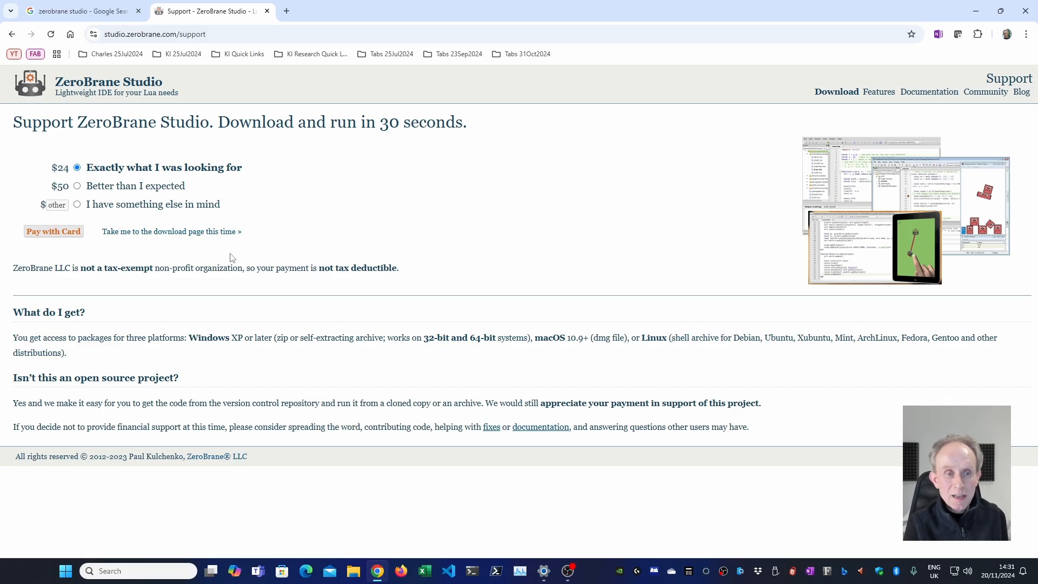
mouse_move(195, 236)
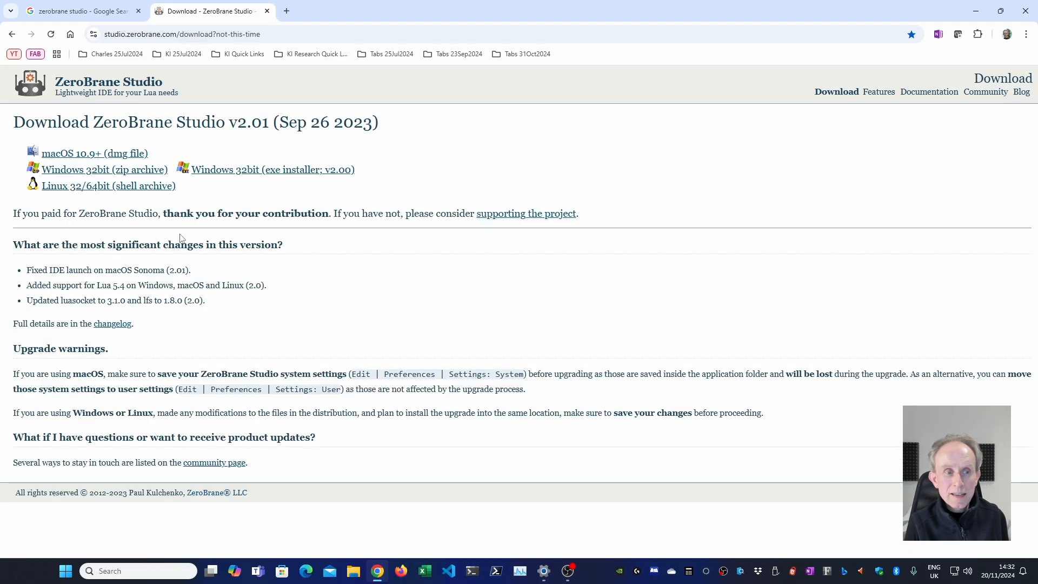
mouse_move(135, 180)
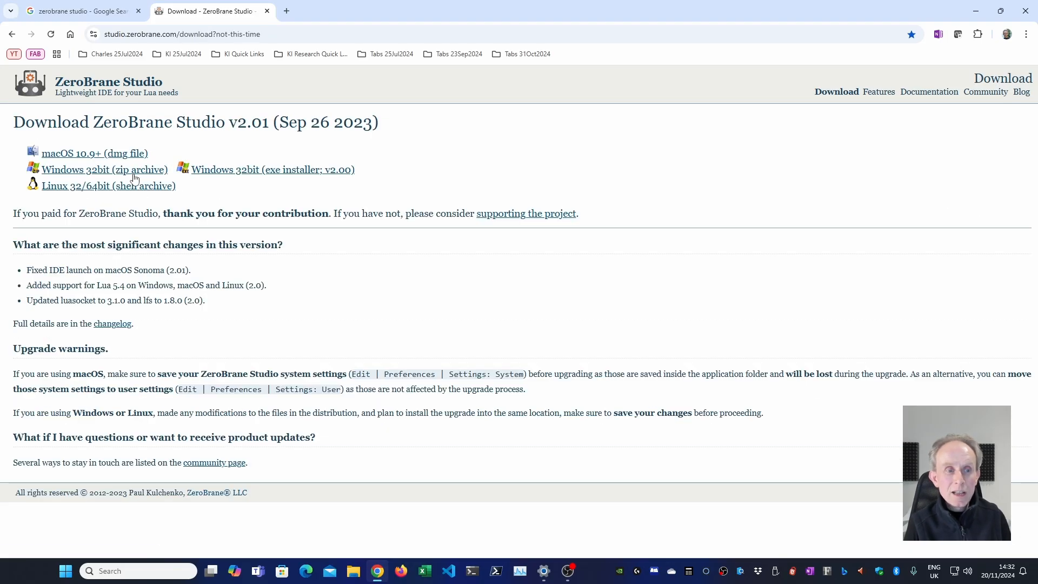
mouse_move(290, 177)
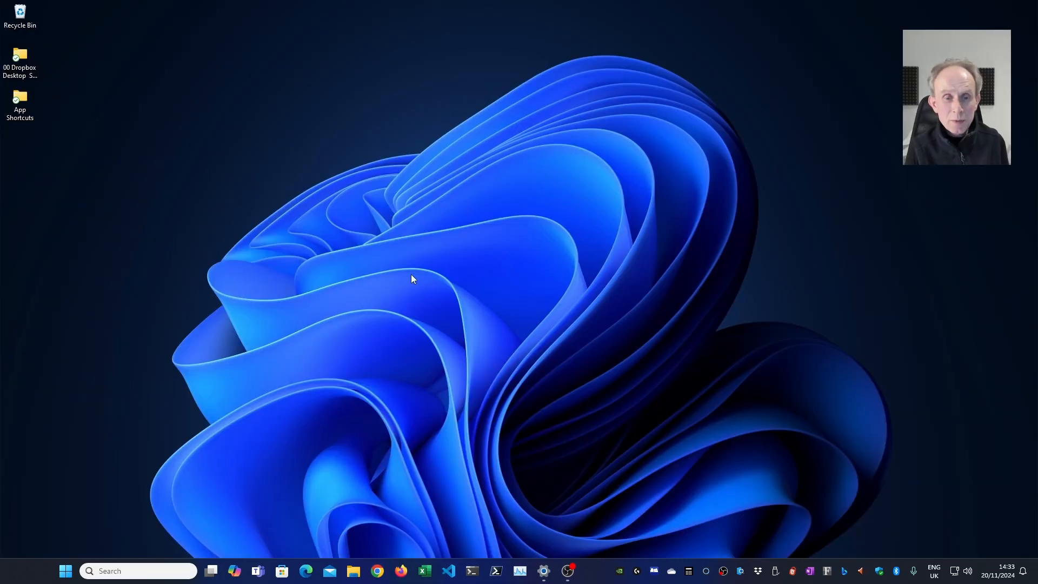
mouse_move(365, 357)
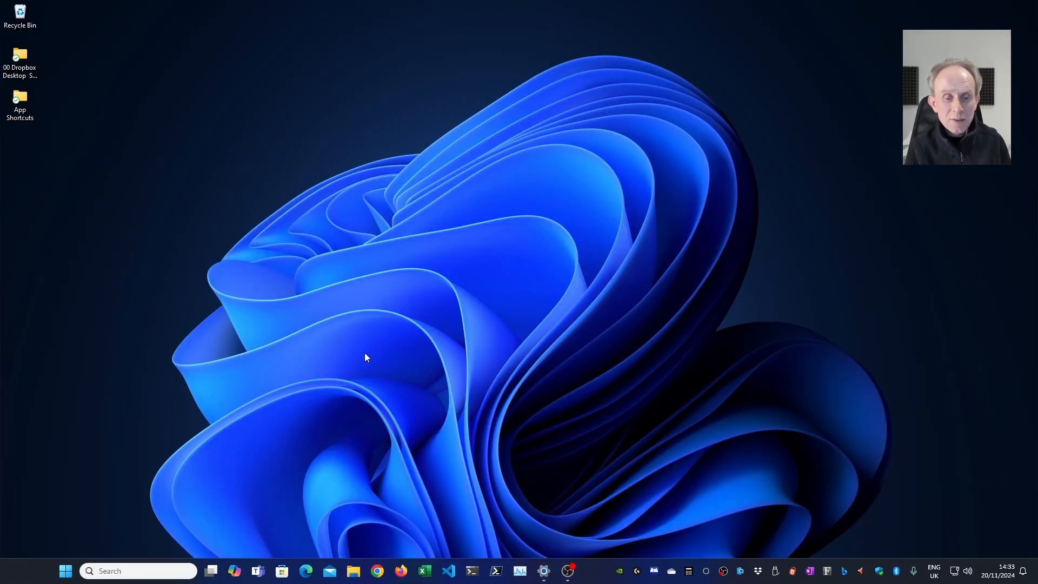
mouse_move(353, 571)
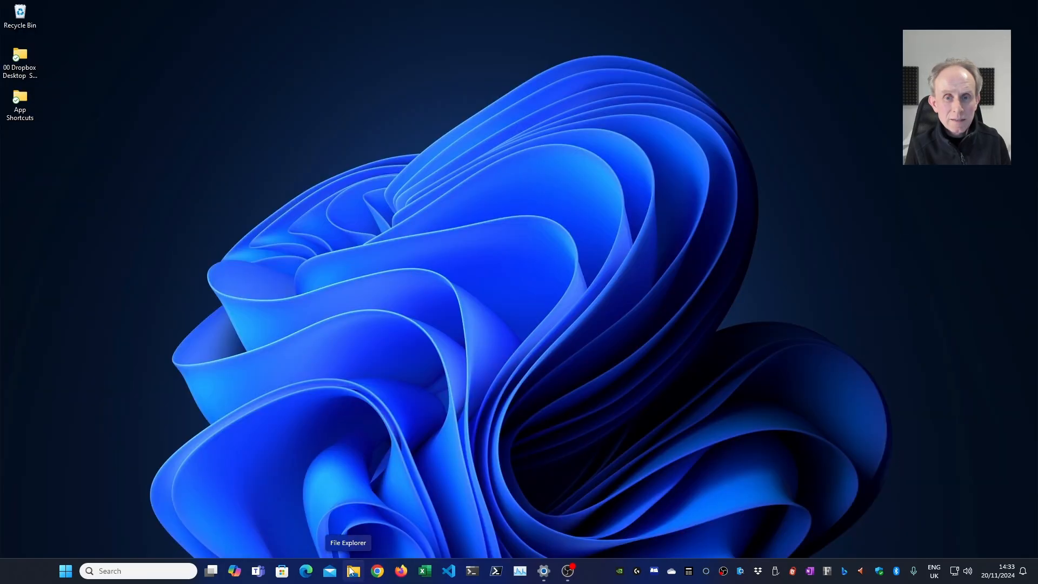
- Run ZeroBraneStudioEduPack-2.00-win32.exe from the Downloads folder in File Explorer
left_click(353, 571)
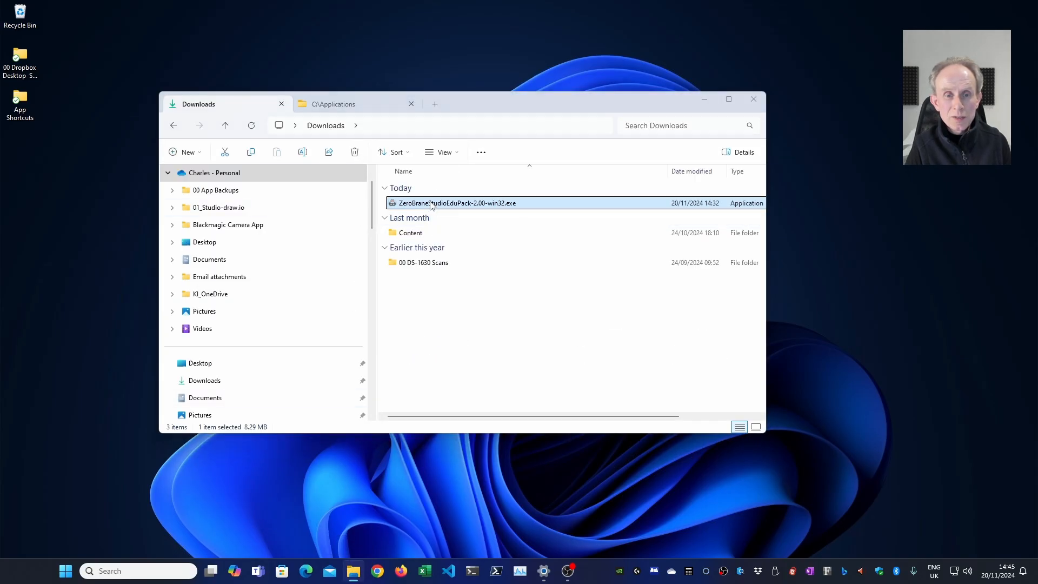
double_click(457, 203)
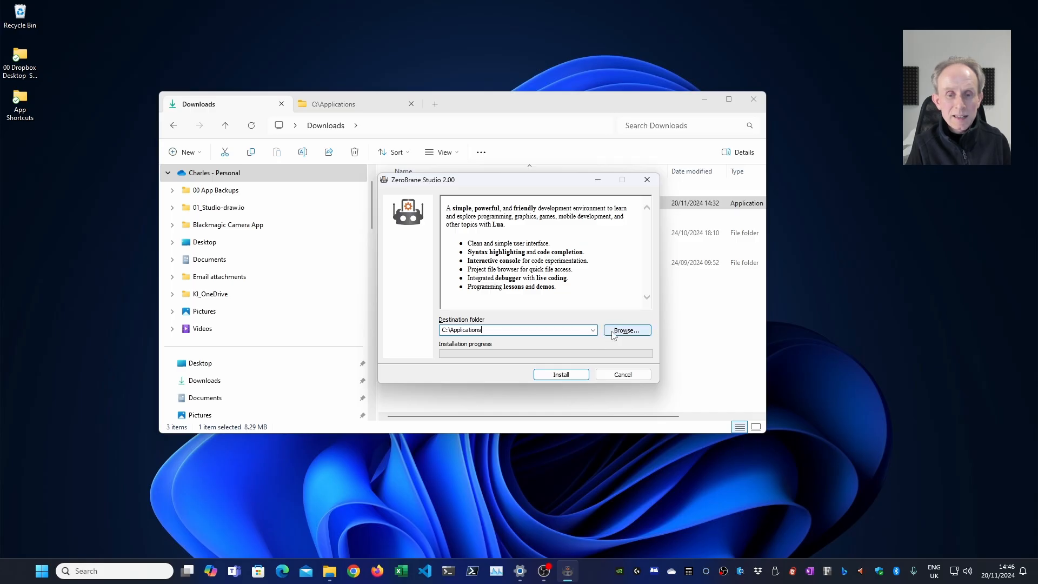
- Create a new ZeroBraneStudio folder inside C:\Applications through the installer's Browse dialog
left_click(626, 330)
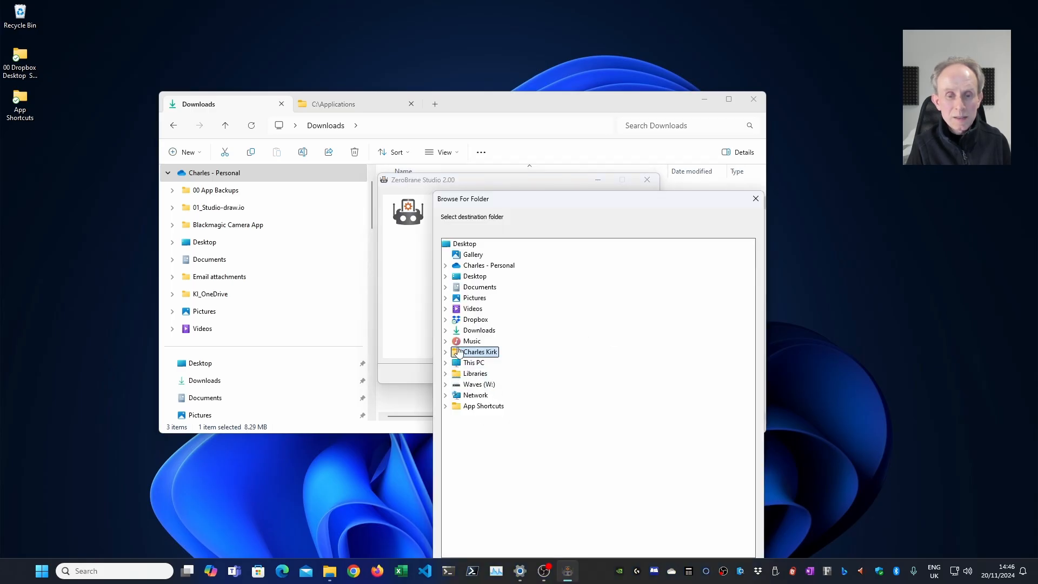
left_click(474, 362)
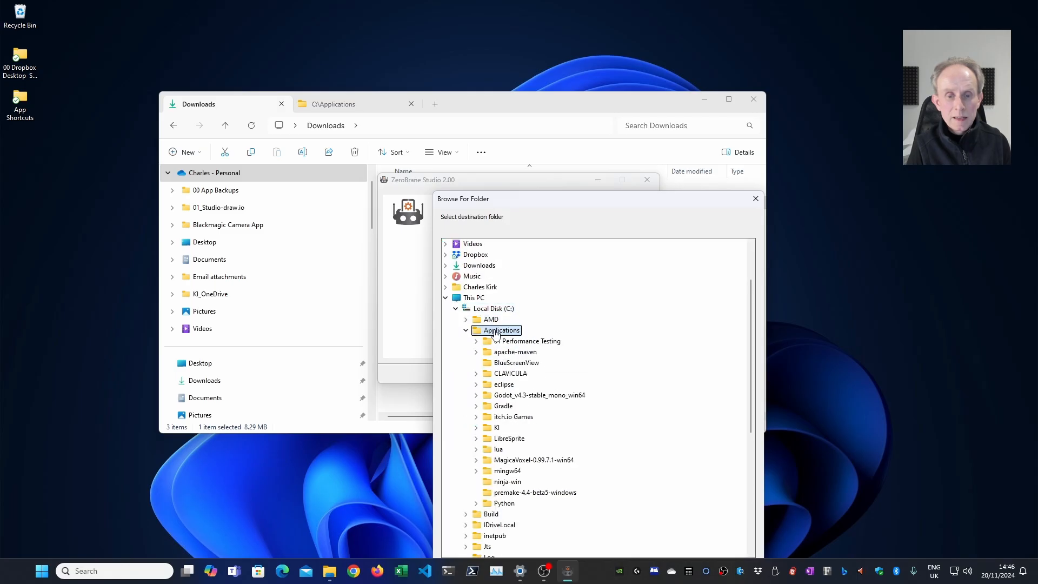
right_click(501, 330)
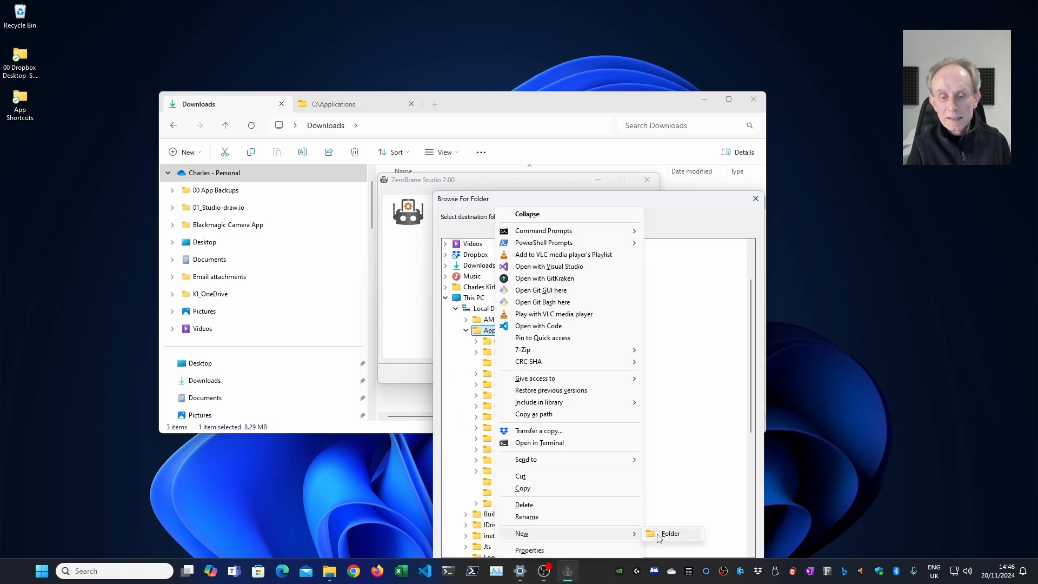
left_click(670, 533)
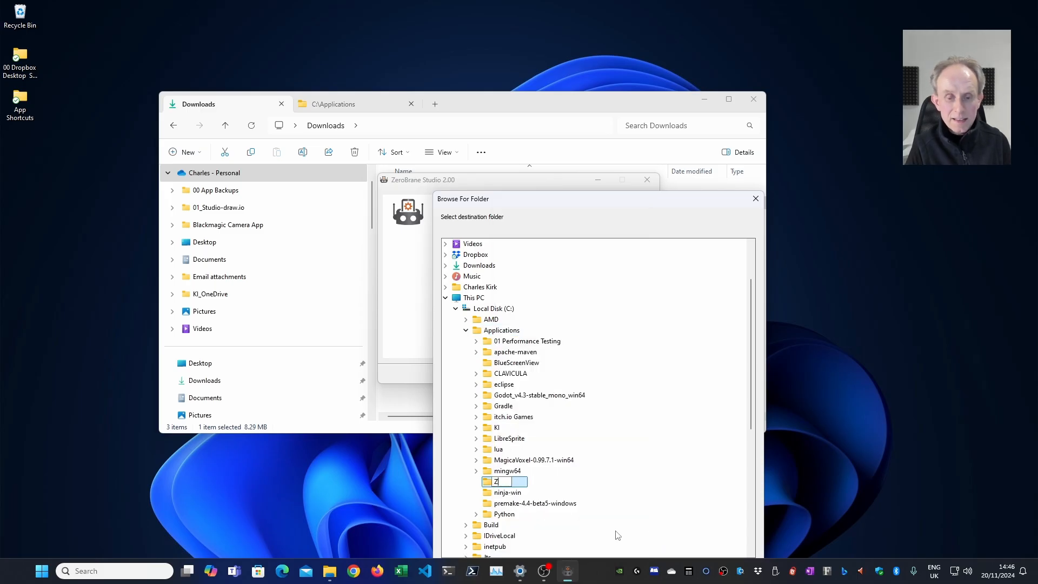
type("eroBrane")
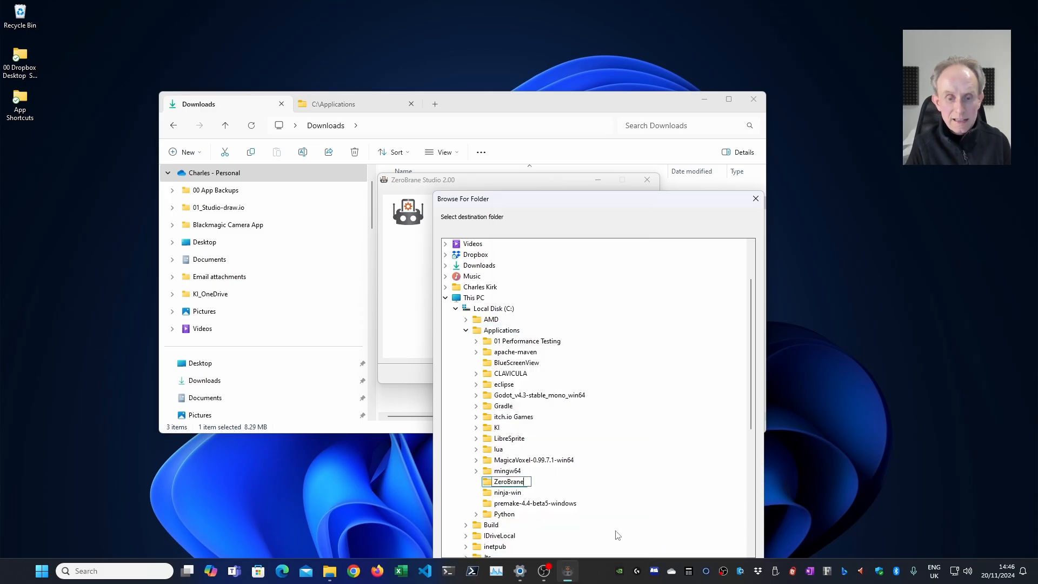
type("Studio")
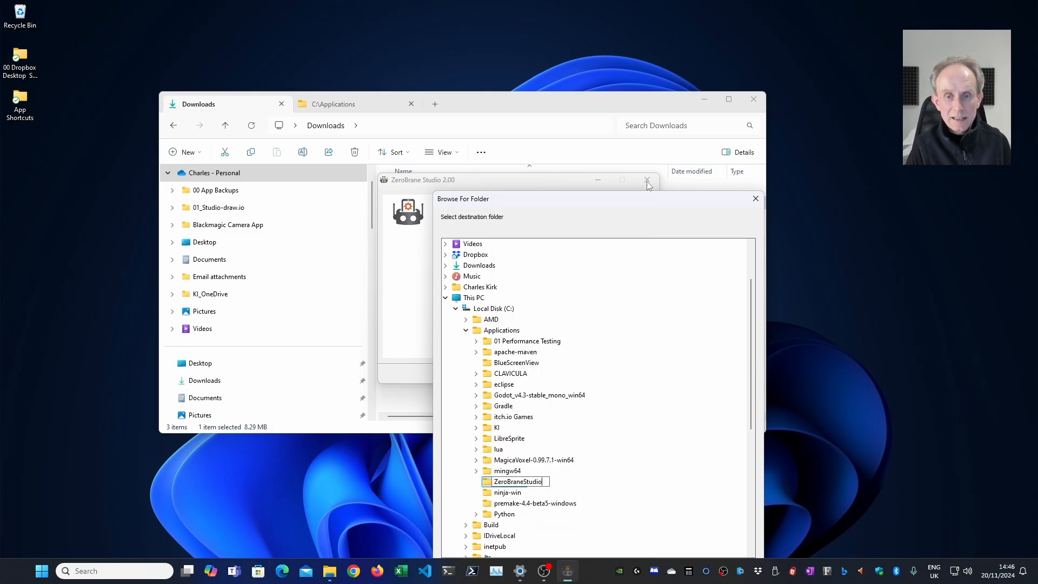
left_click_drag(596, 199, 606, 98)
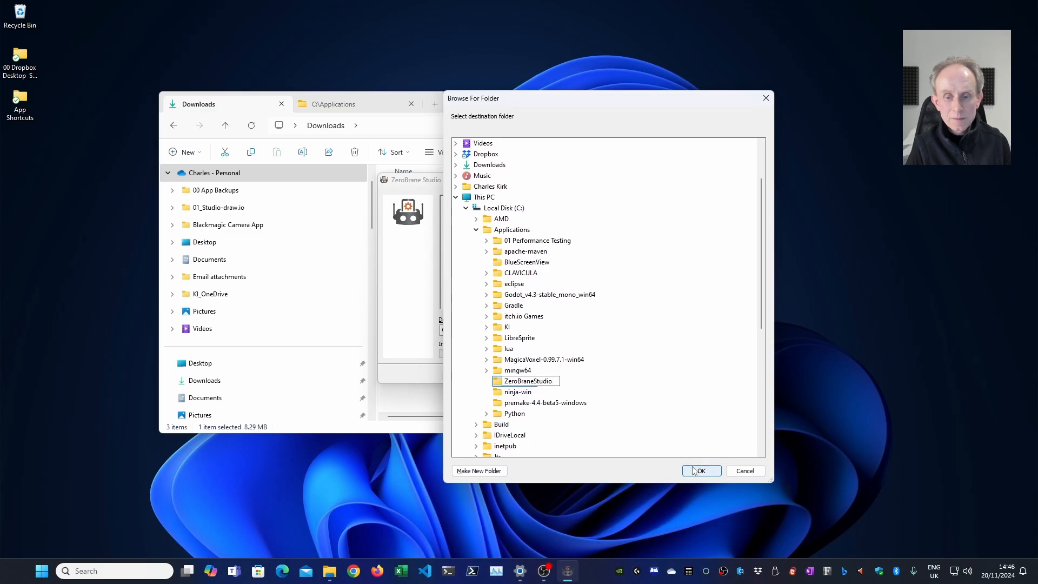
left_click(700, 471)
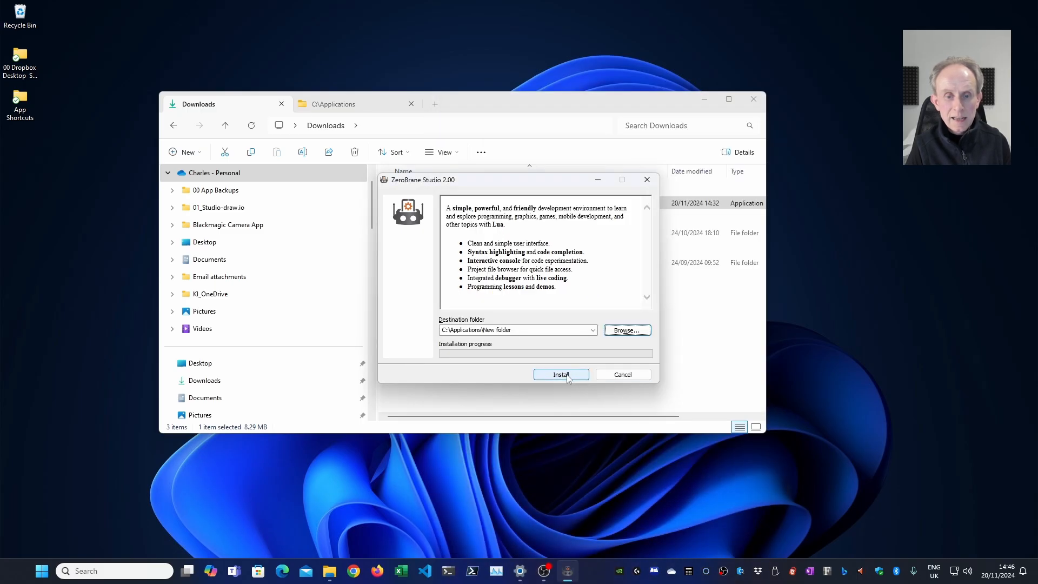
- Select C:\Applications\ZeroBraneStudio as the install destination and confirm it
left_click(625, 330)
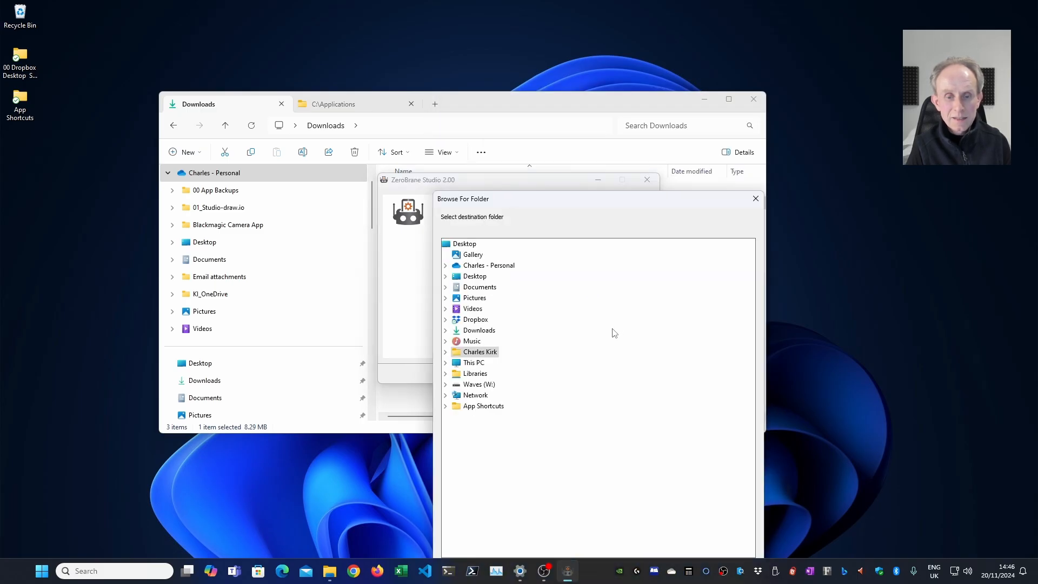
left_click(445, 362)
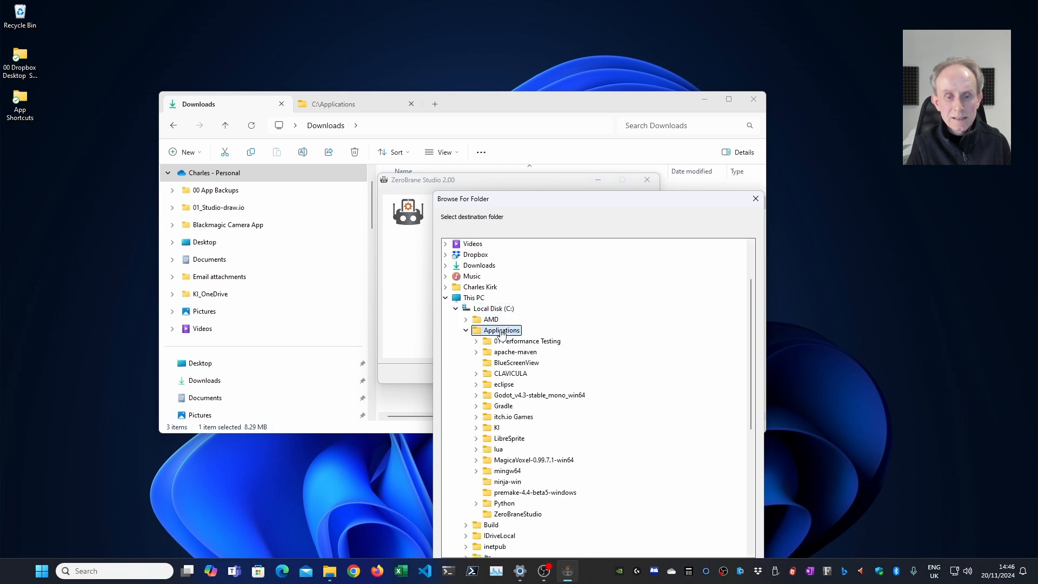
mouse_move(526, 496)
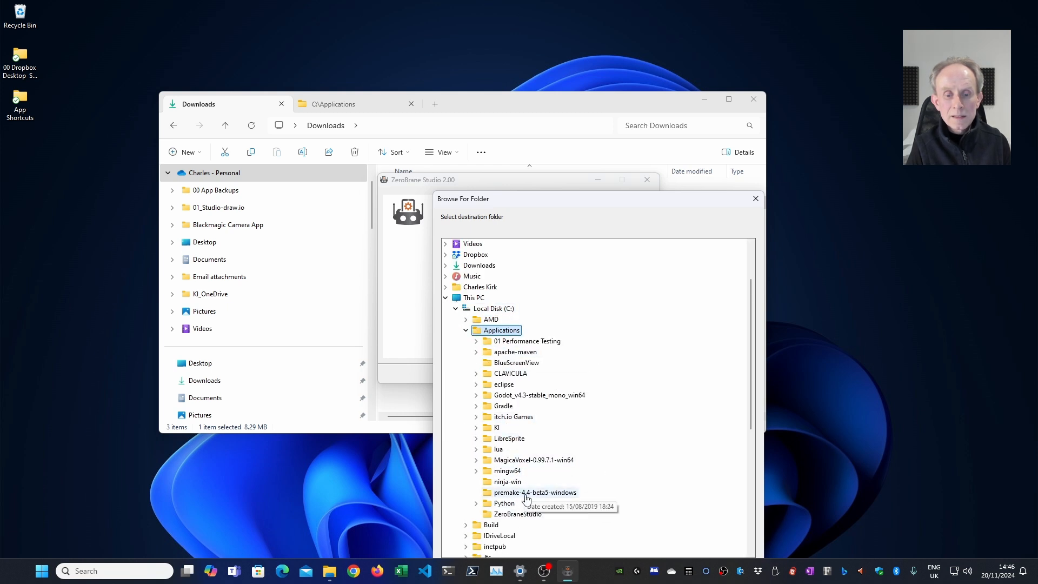
left_click(517, 514)
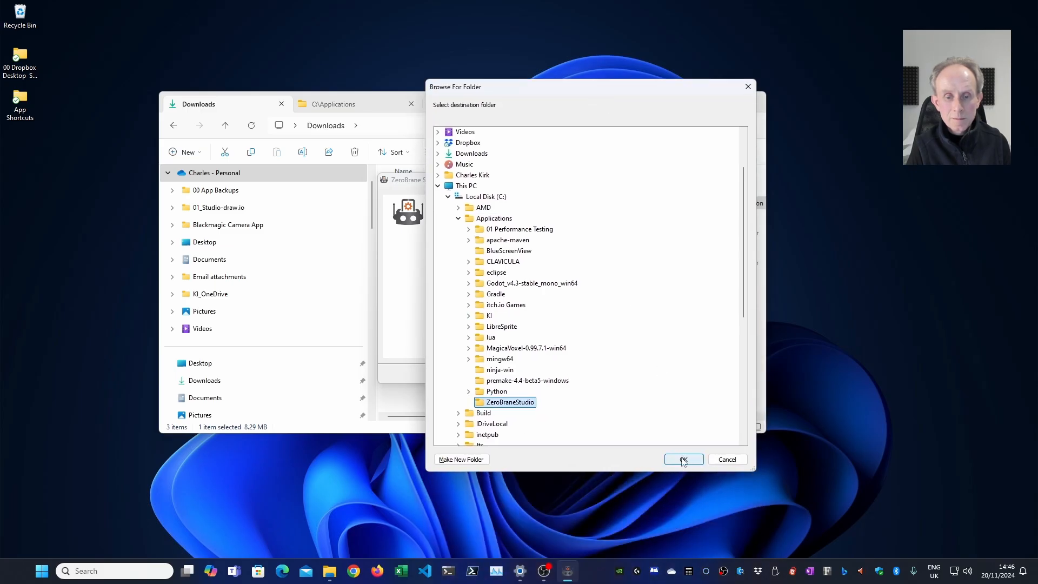
left_click(682, 460)
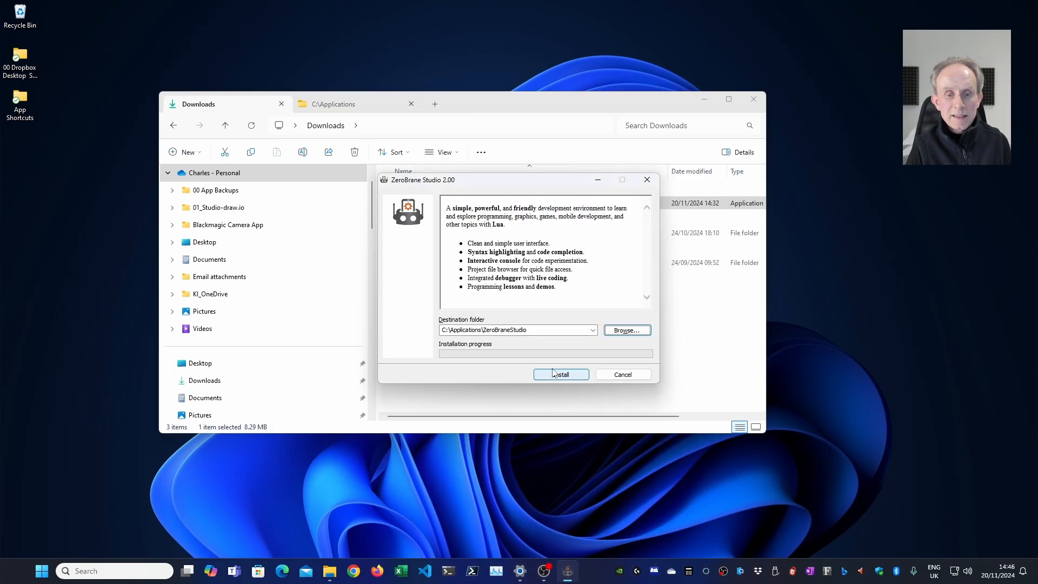
- Install ZeroBrane Studio into C:\Applications\ZeroBraneStudio
left_click(560, 374)
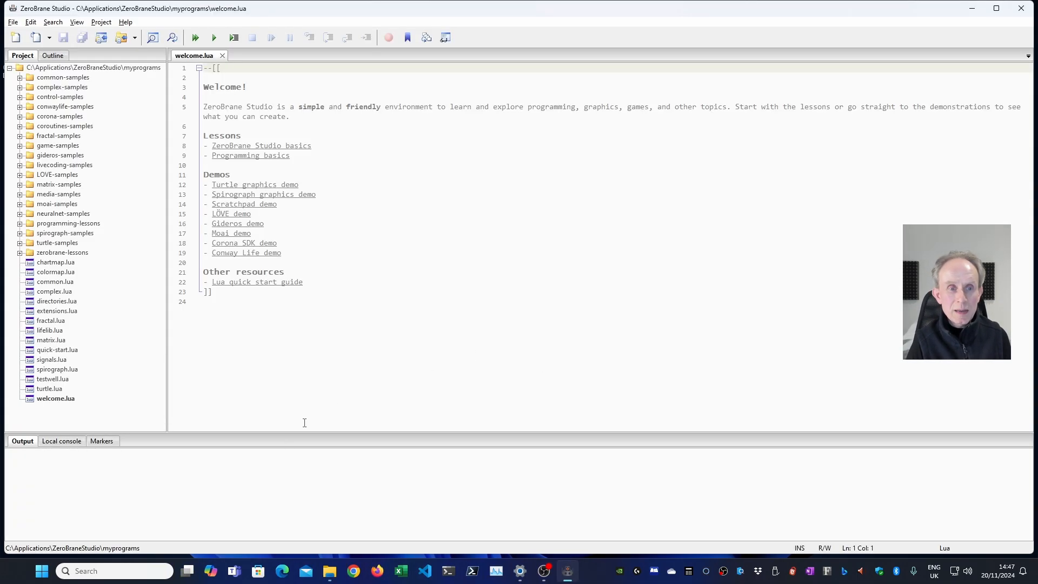
mouse_move(233, 147)
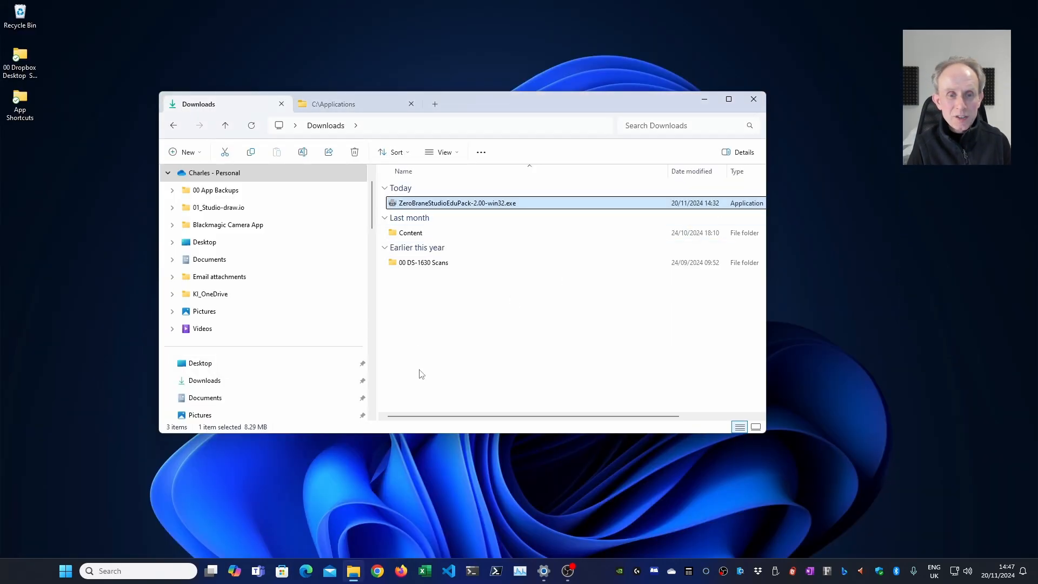
- Search the Start menu for 'zero' and launch ZeroBrane Studio Lua IDE
left_click(65, 571)
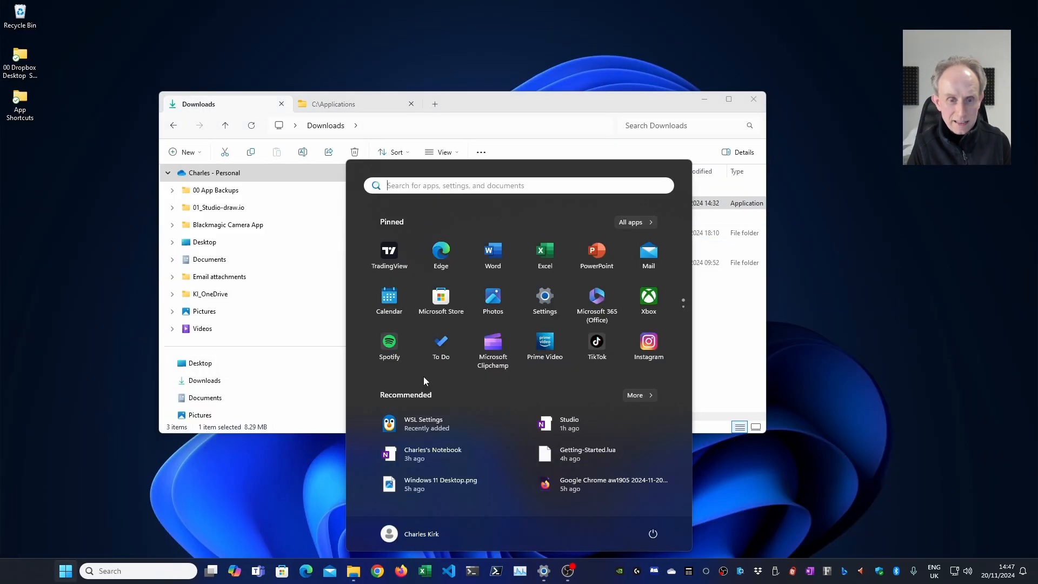
type("zerobr")
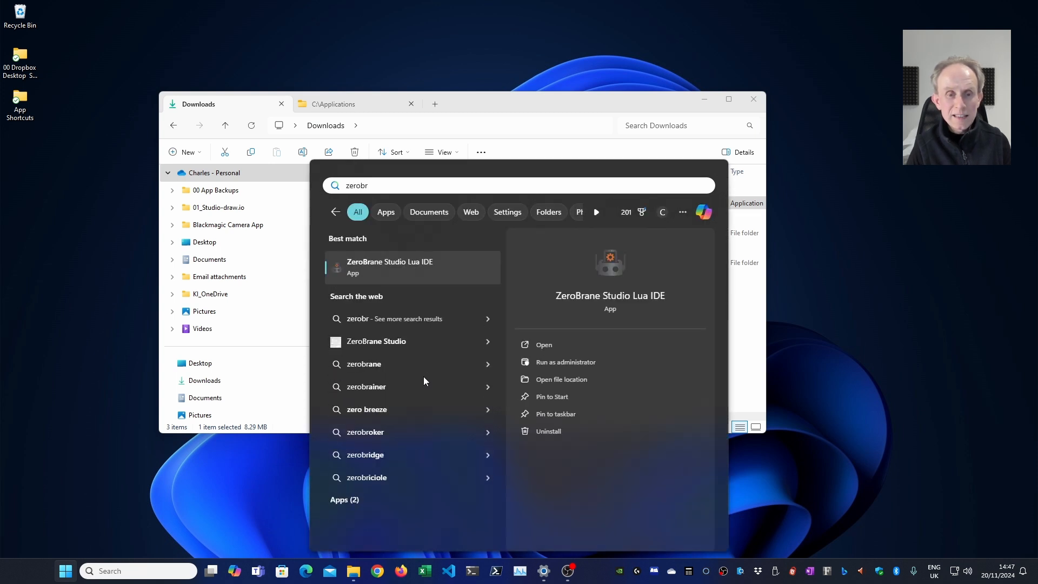
left_click(410, 267)
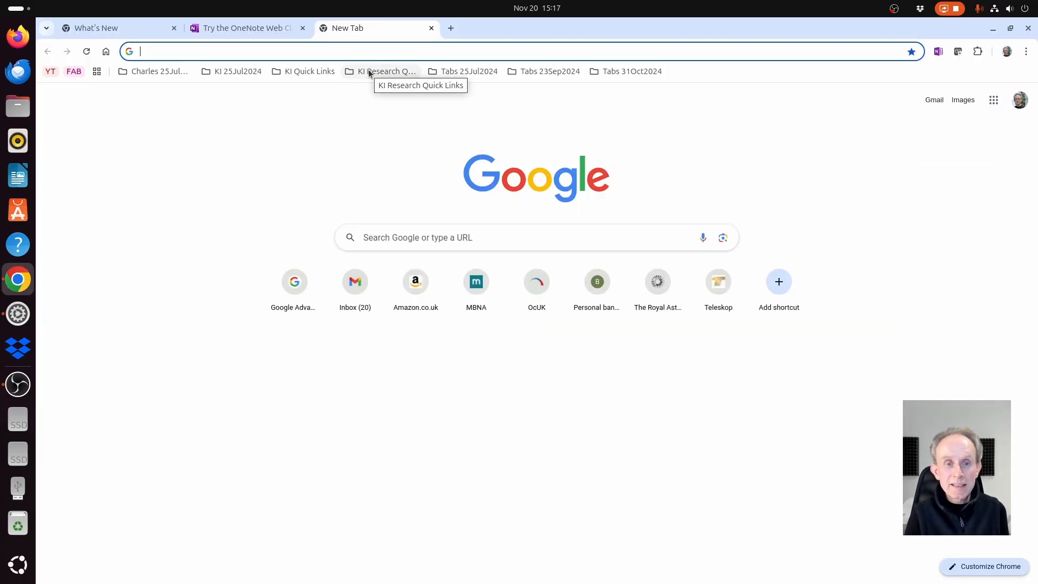
- Search 'zerobrane studio', skip payment, and download the Linux 32/64bit shell archive
type("zerobrane studio")
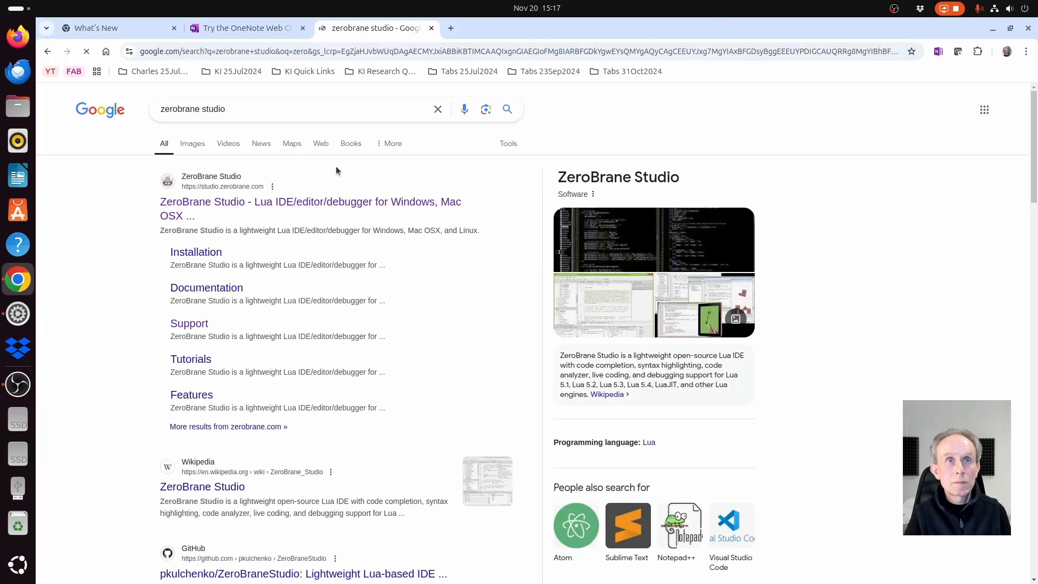
left_click(310, 207)
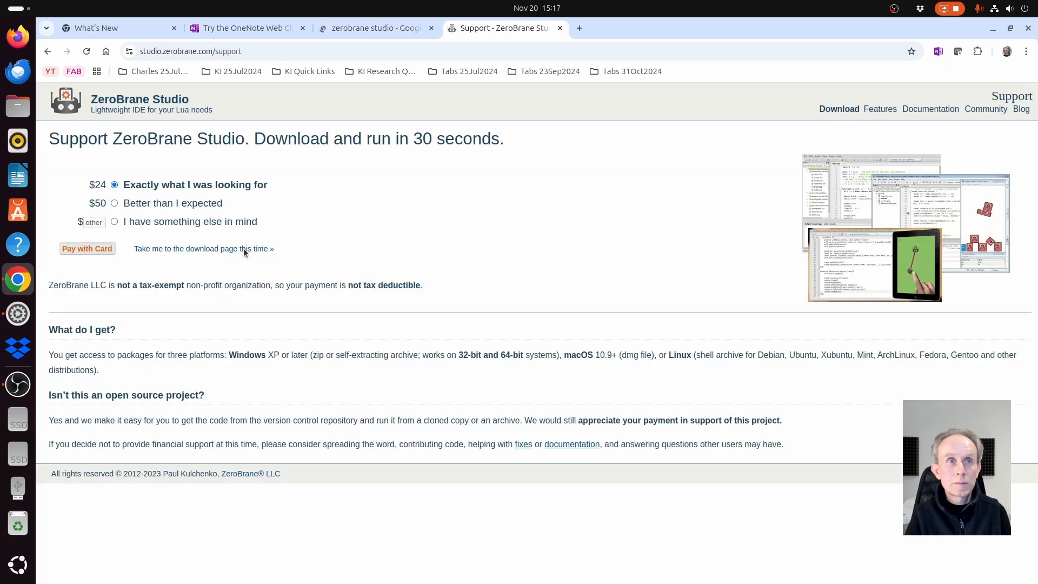
left_click(203, 249)
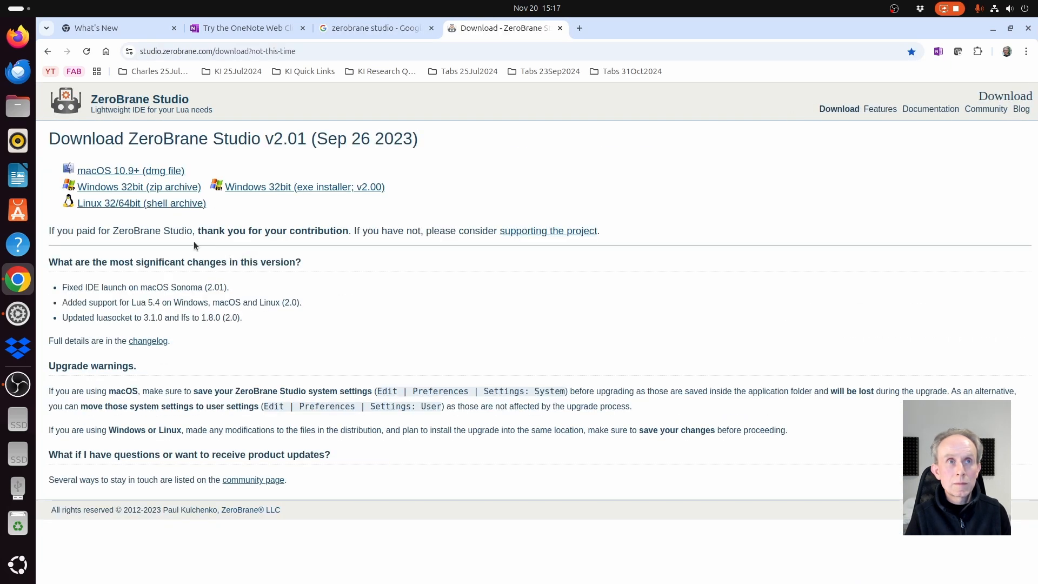
left_click(141, 203)
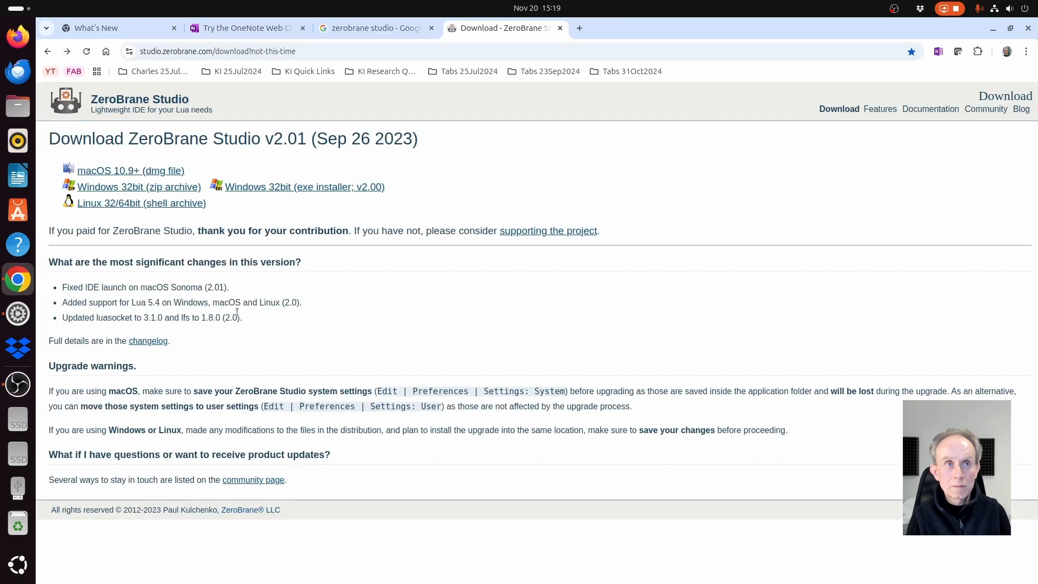
left_click(142, 203)
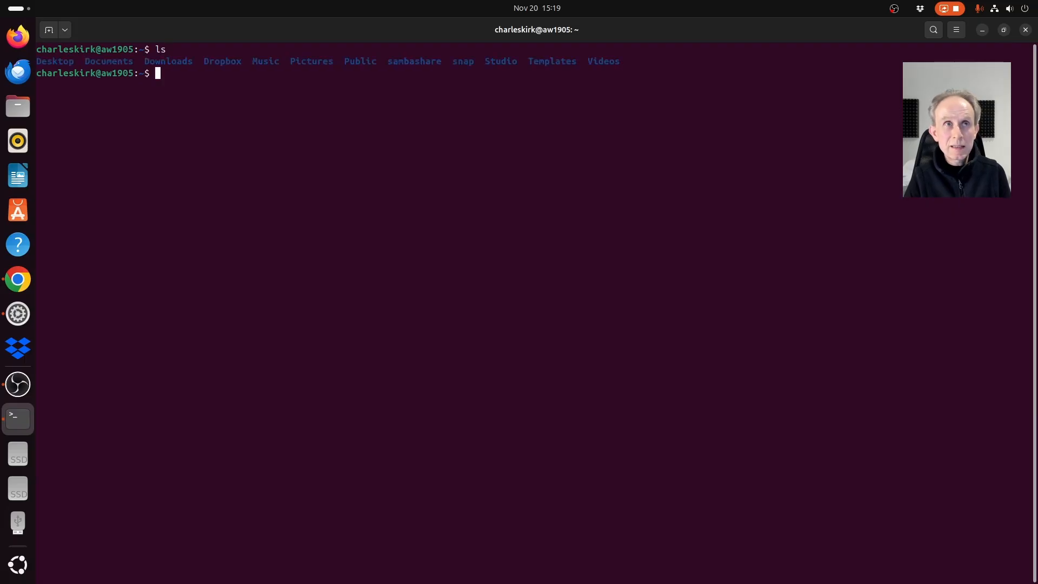
- Change into ./Downloads and list its contents with 'ls -alh'
type("cd")
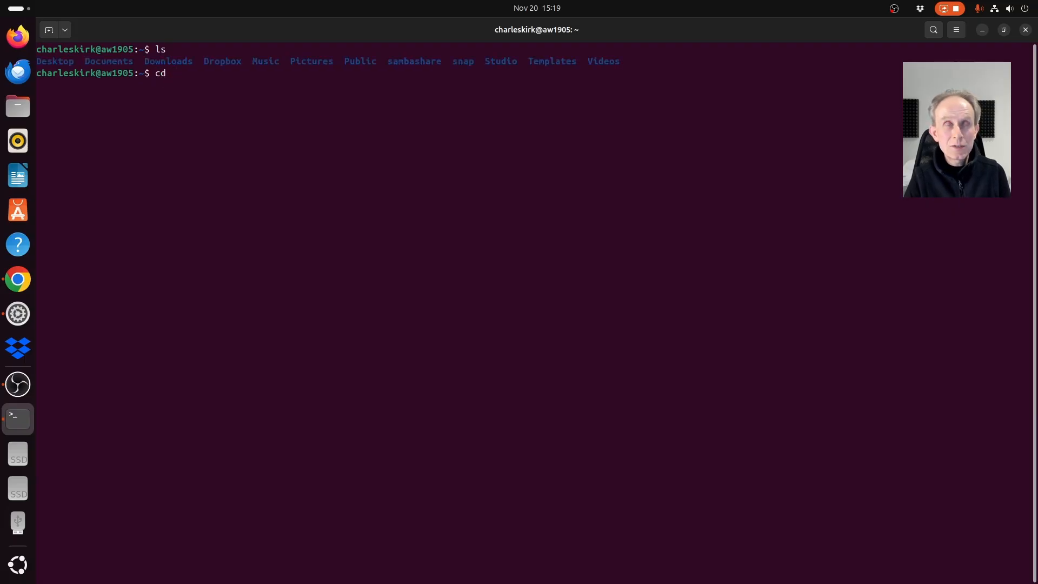
type("./Do")
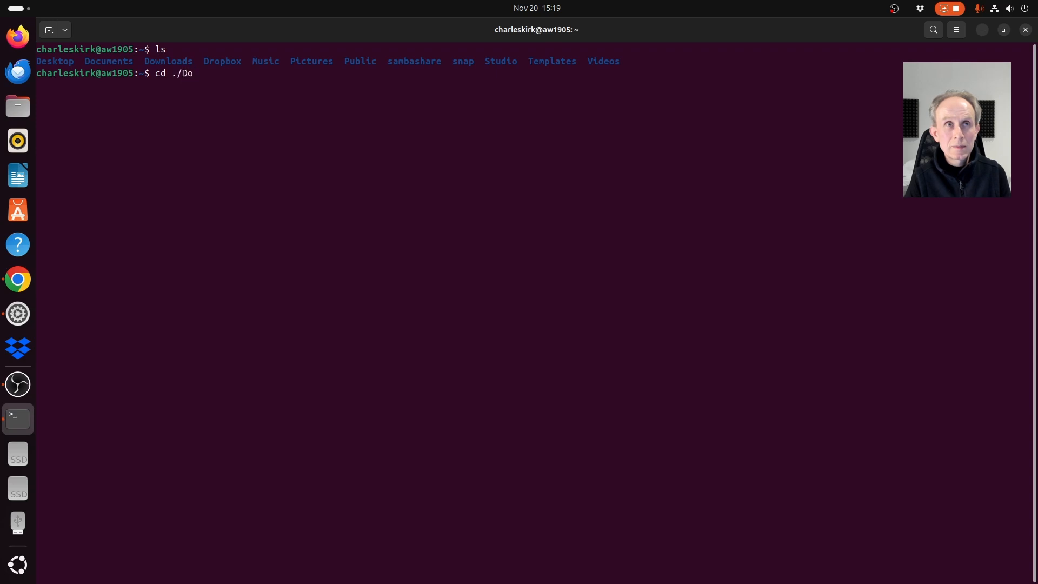
type("wnl")
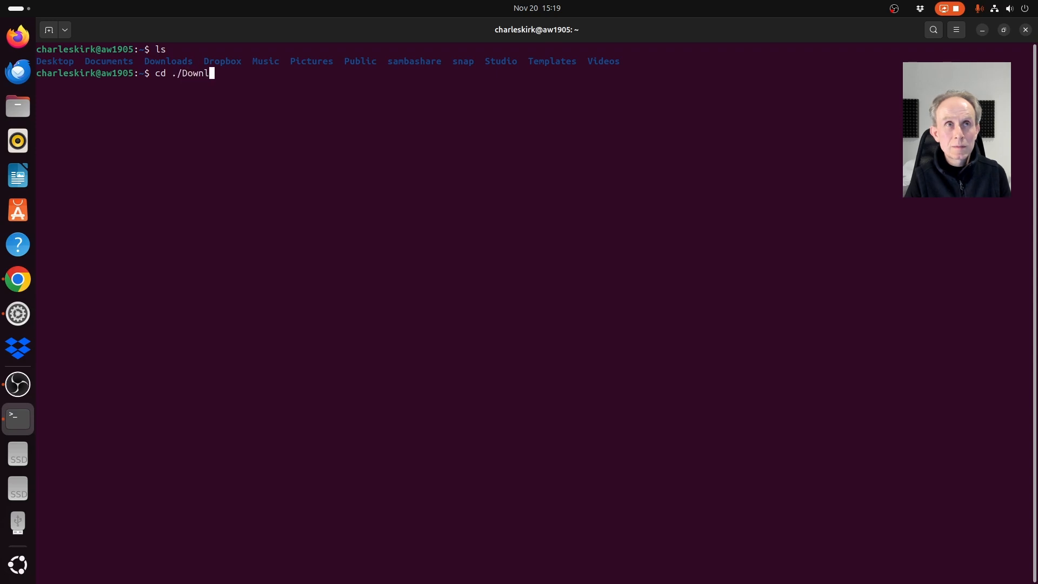
key("Return")
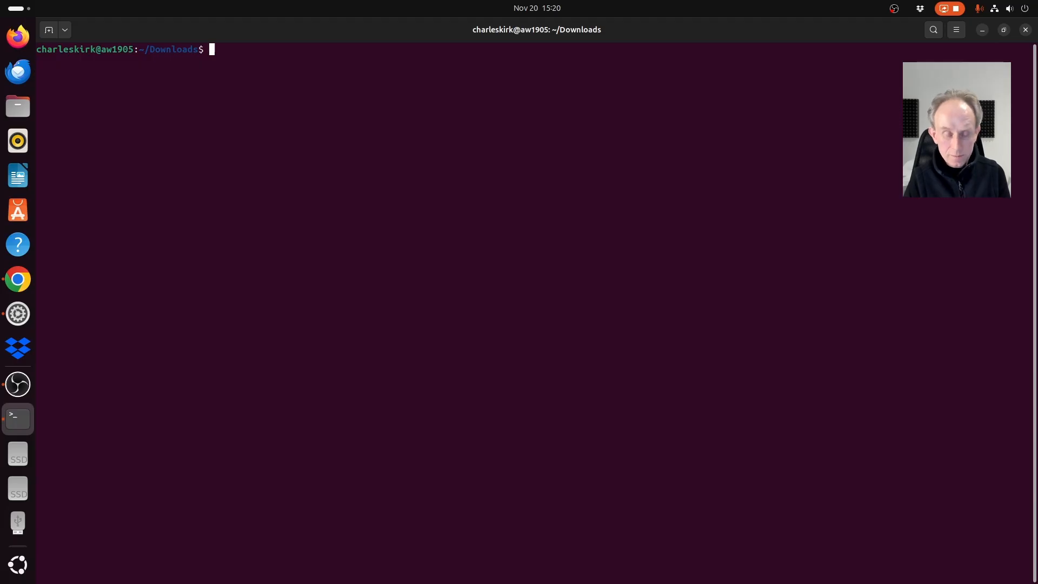
type("ls -alh")
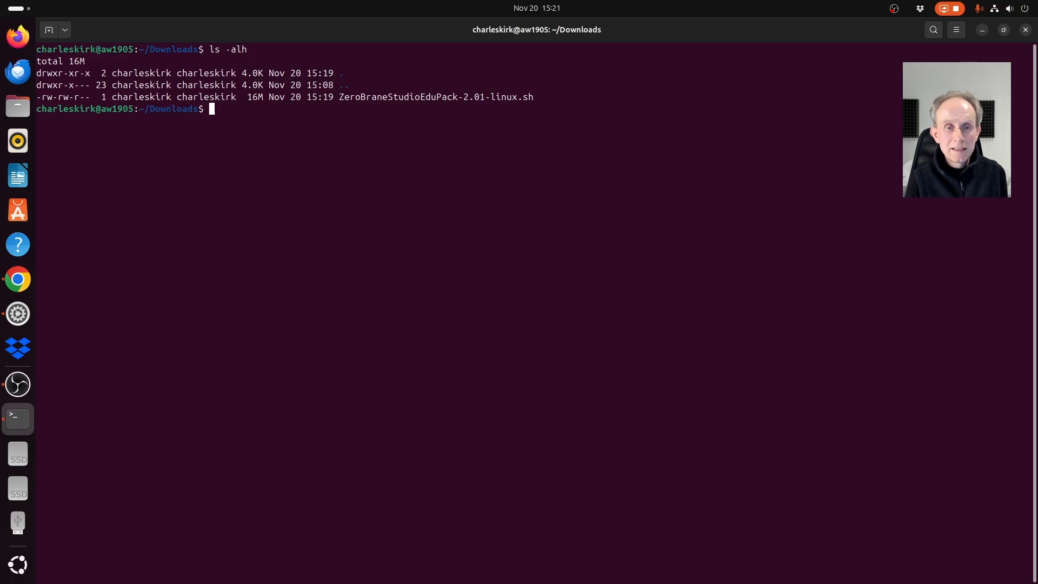
- Make ZeroBraneStudioEduPack-2.01-linux.sh executable with chmod +x and check permissions with ls -alh
type("chmod +x")
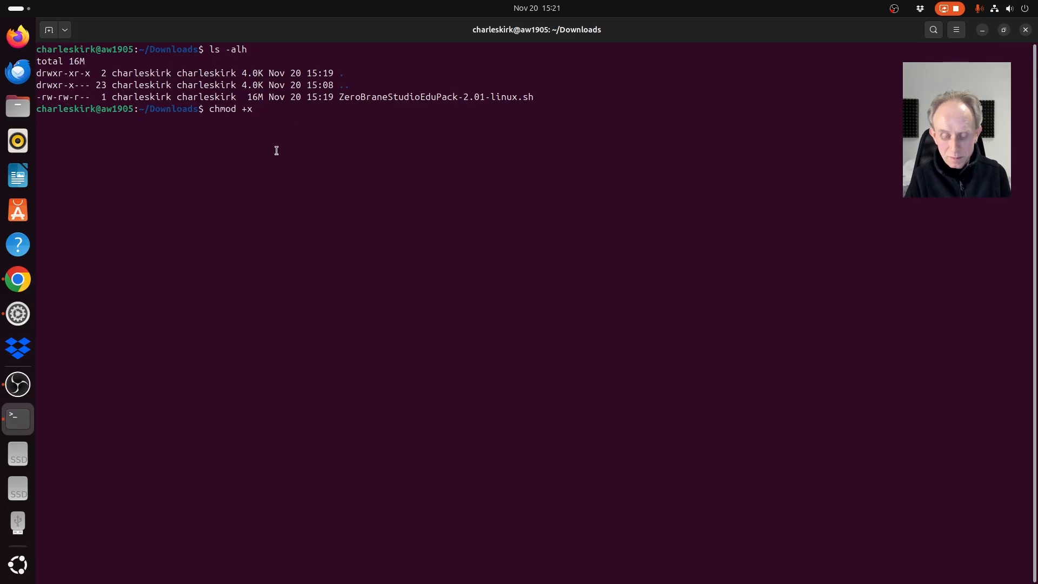
type(".")
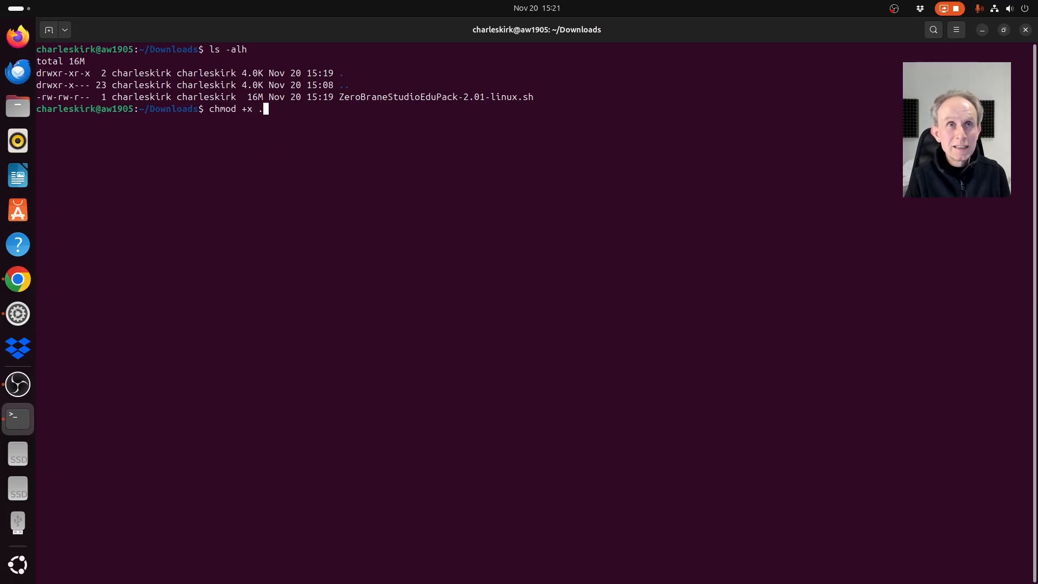
type("/")
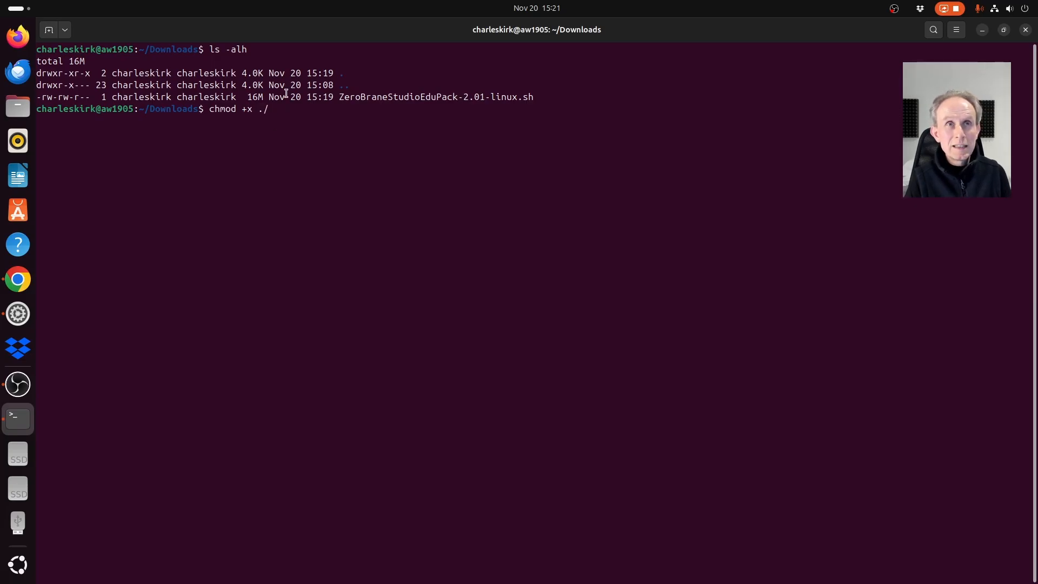
type("ZeroBraneStudioEduPack-2.01-linux.sh")
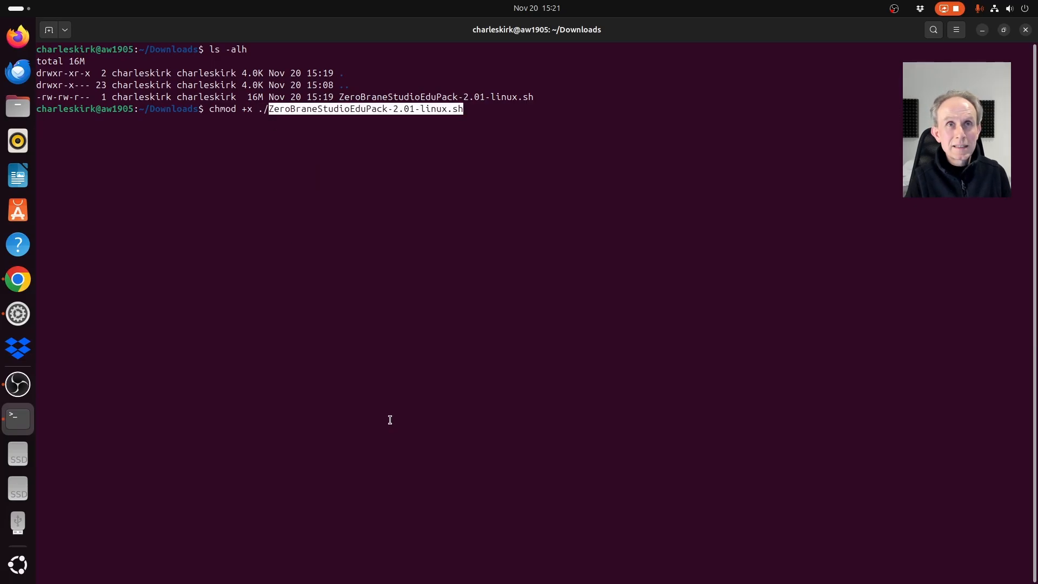
key("Return")
type("ls -alh")
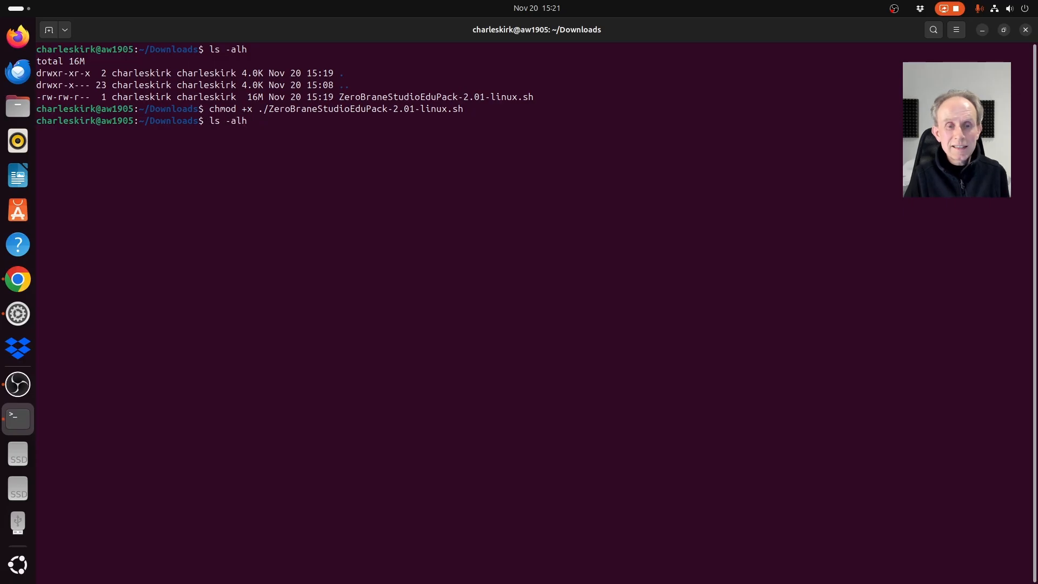
key("Return")
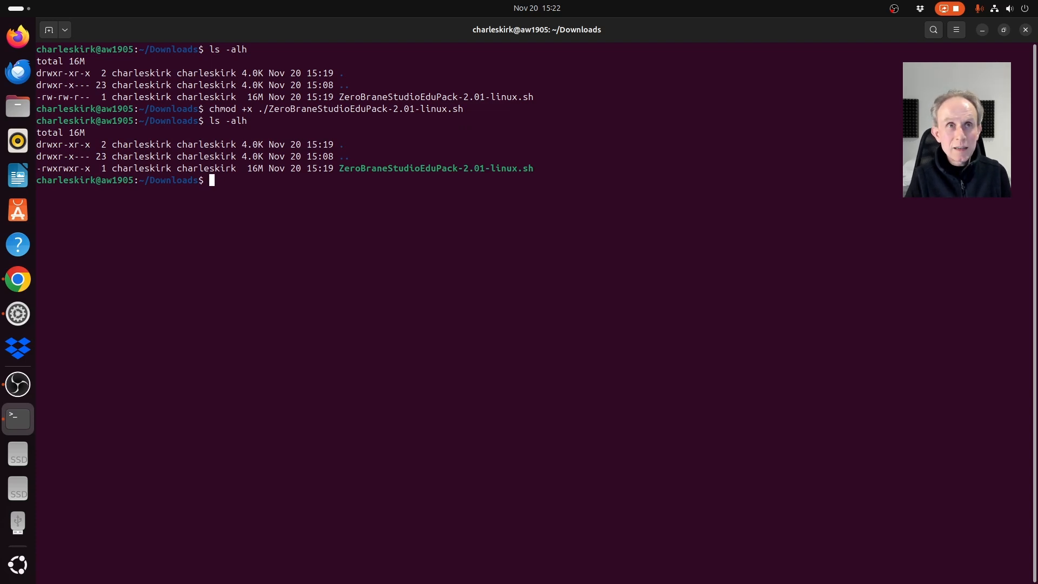
- Run ./ZeroBraneStudioEduPack-2.01-linux.sh to install ZeroBrane Studio 2.01
type("./Z")
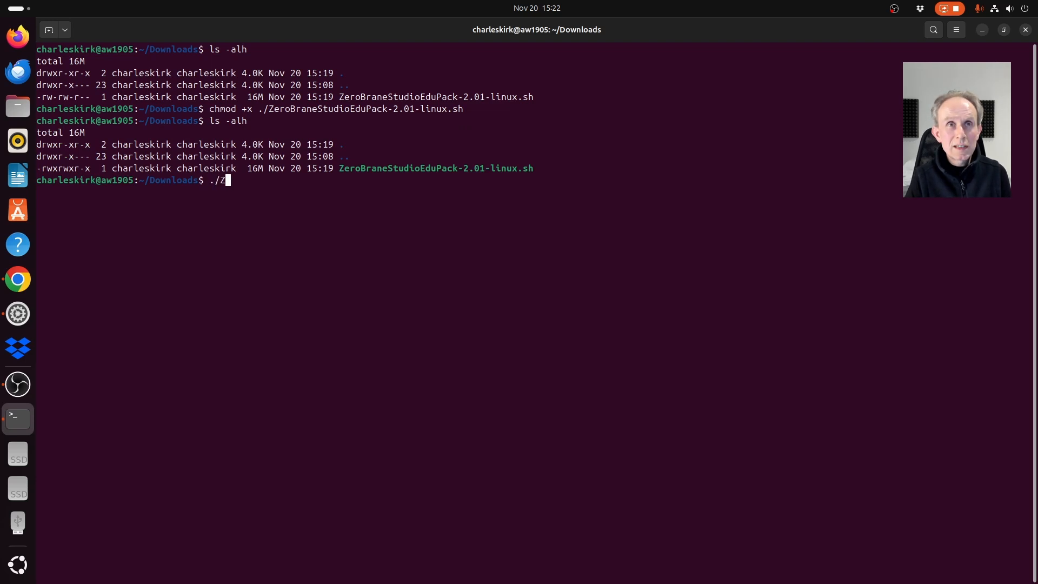
type("eroB")
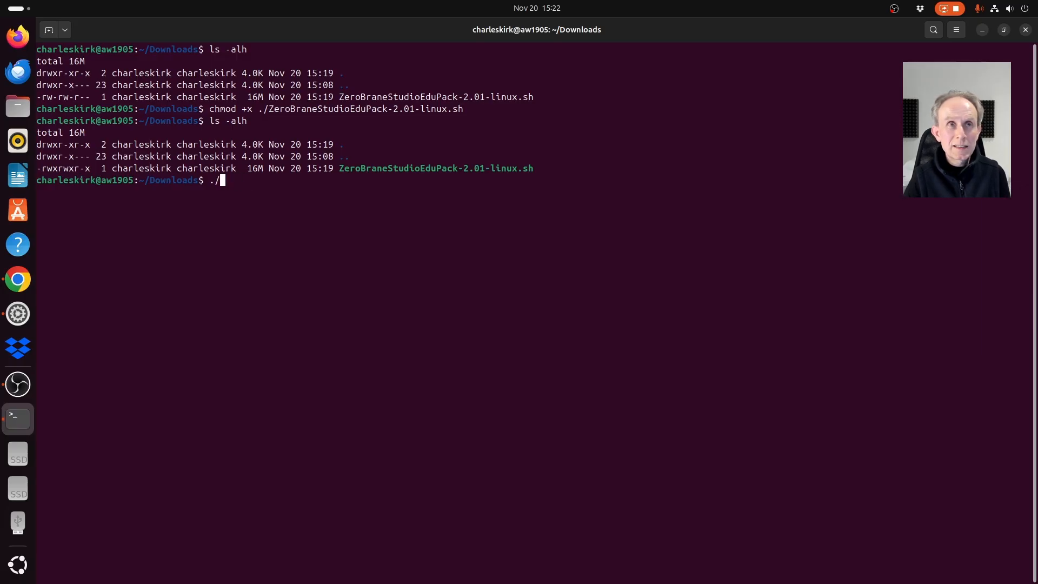
right_click(224, 188)
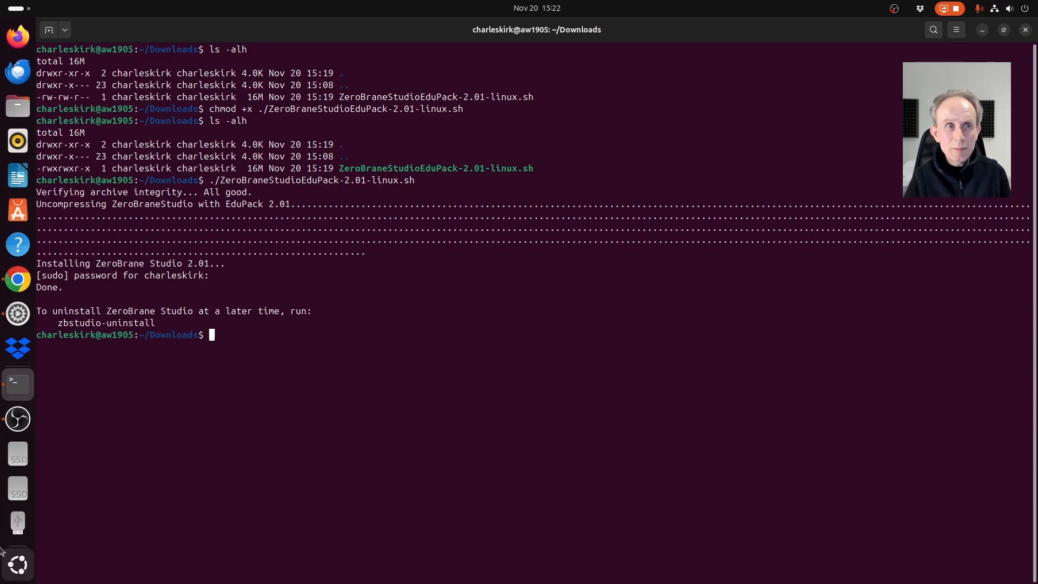
left_click(17, 564)
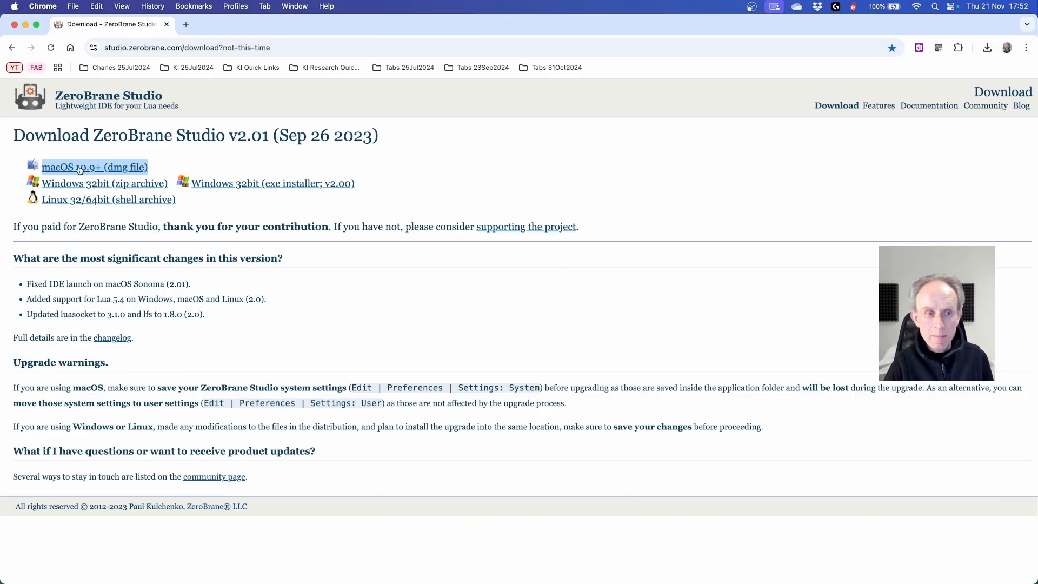
mouse_move(94, 167)
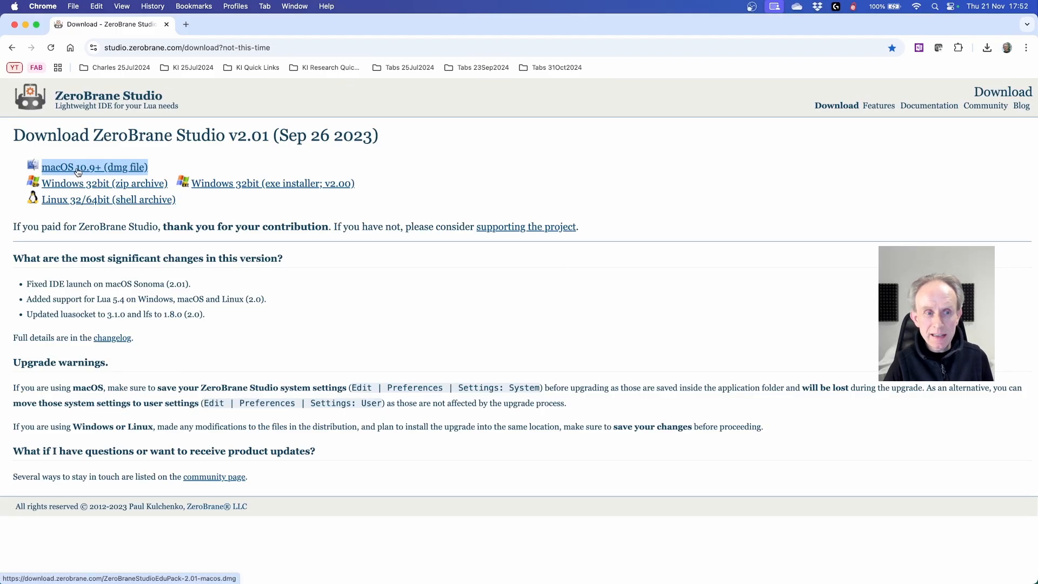
- Download the 'macOS 10.9+ (dmg file)' ZeroBrane Studio 2.01 disk image
left_click(986, 47)
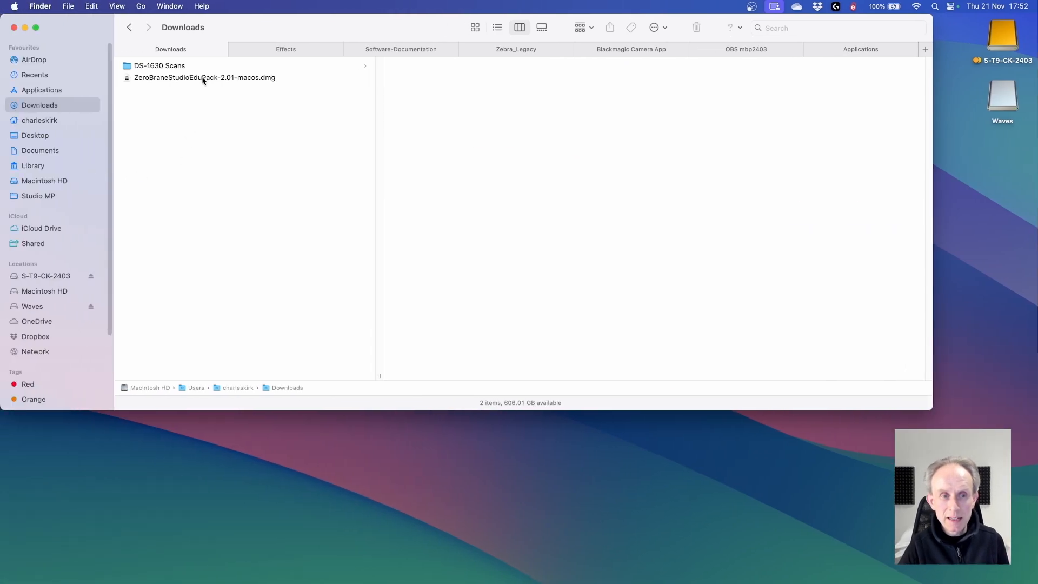
- Open the ZeroBrane .dmg, install the app to Applications, and launch ZeroBraneStudio via Spotlight
left_click(204, 78)
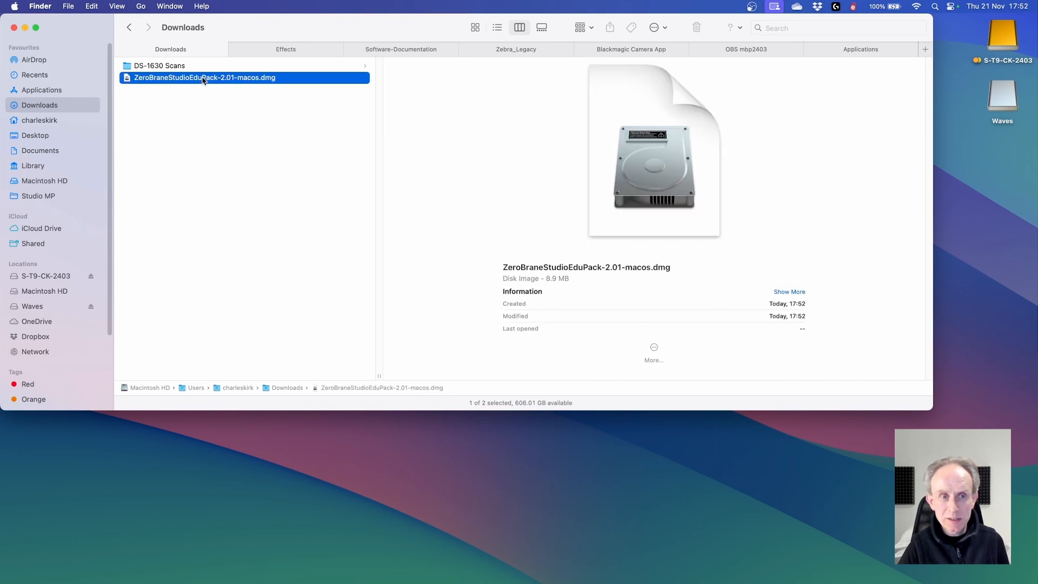
double_click(203, 78)
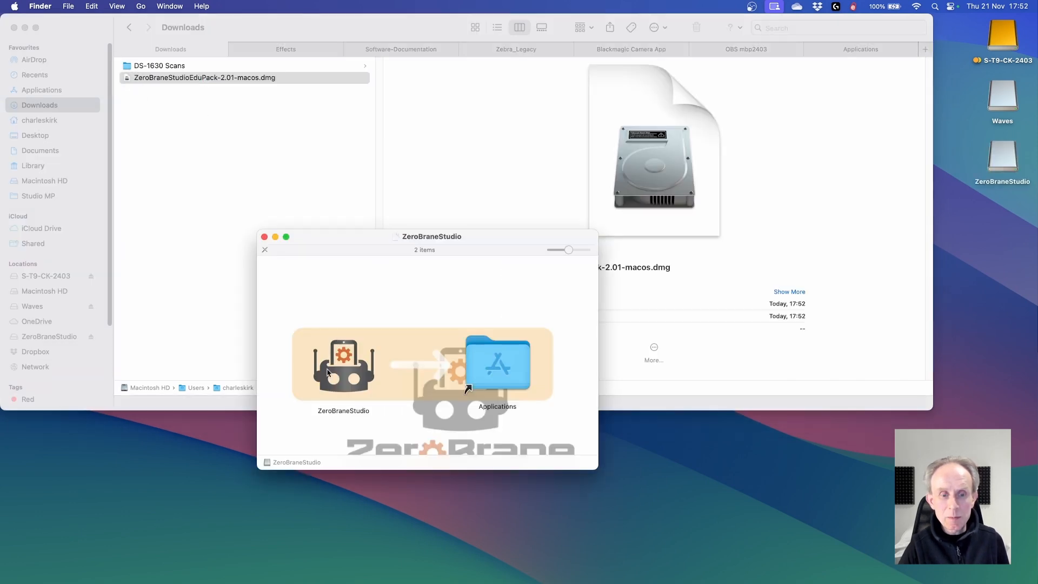
mouse_move(345, 377)
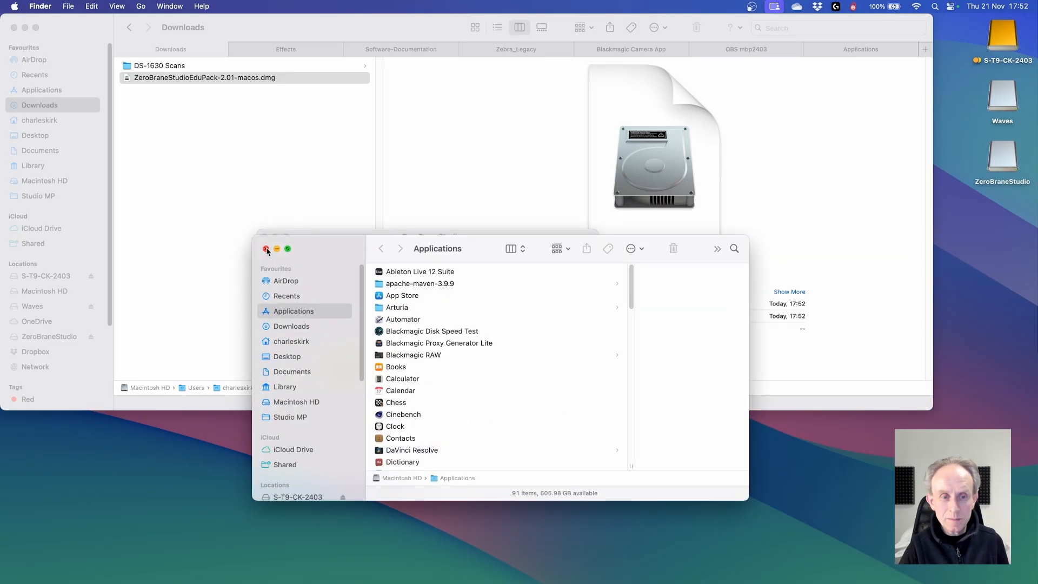
left_click(266, 249)
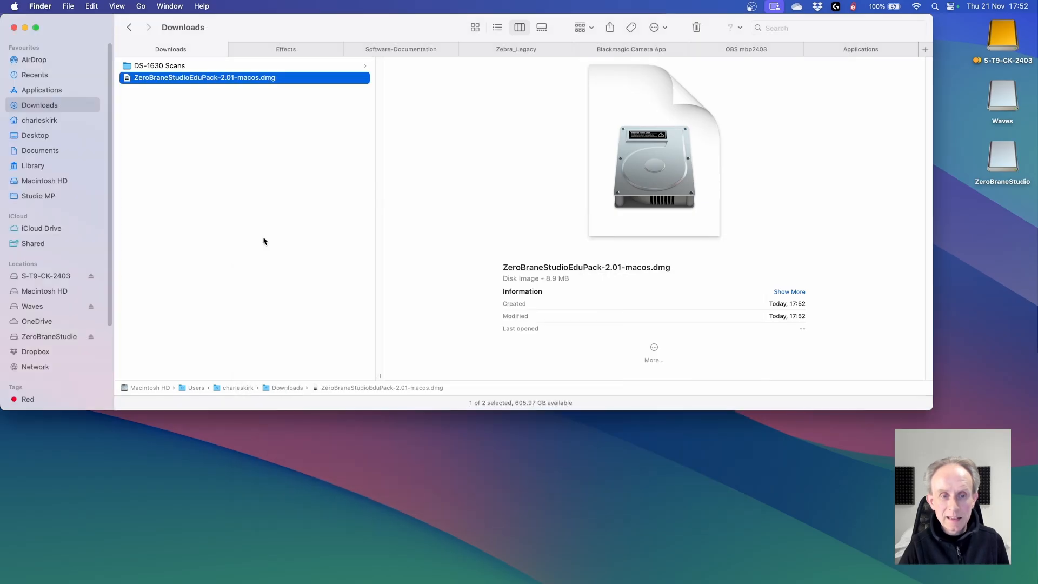
mouse_move(1006, 160)
type("z")
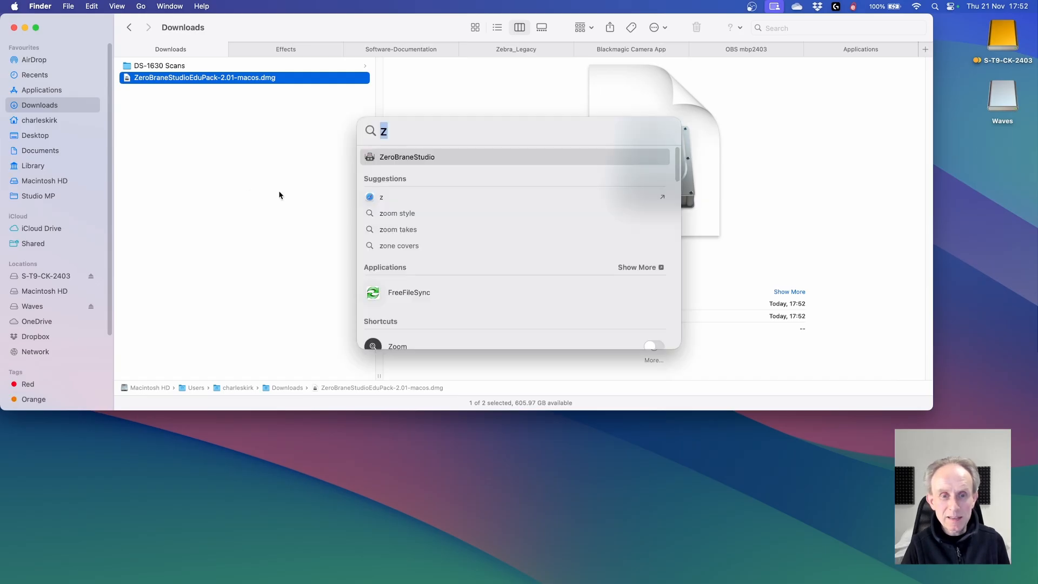
type("eroBraneStudio")
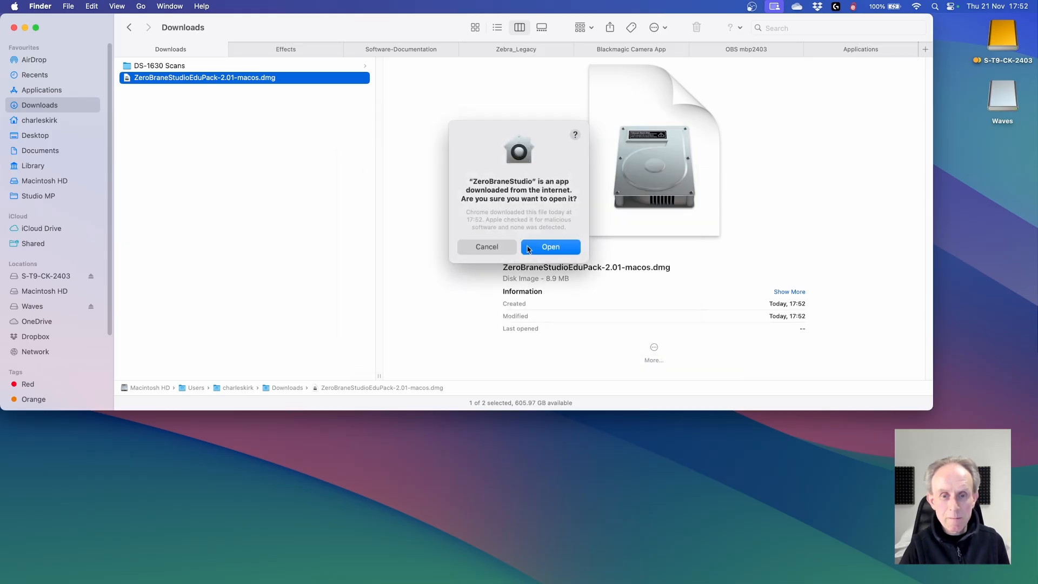
left_click(550, 247)
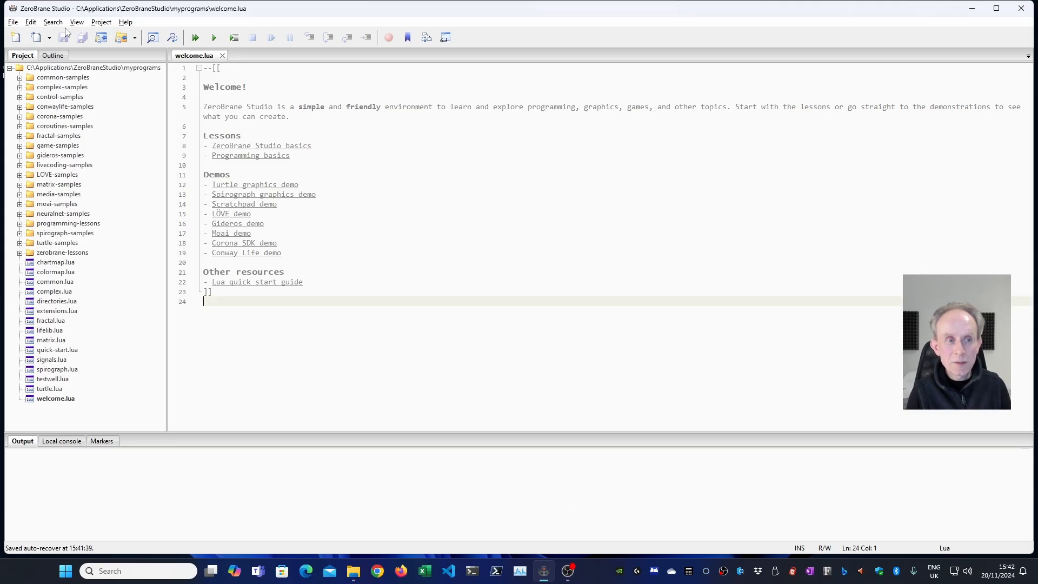
- Create a new Lua file and save it as Getting-Started.lua in 02_Getting-Starting
left_click(12, 21)
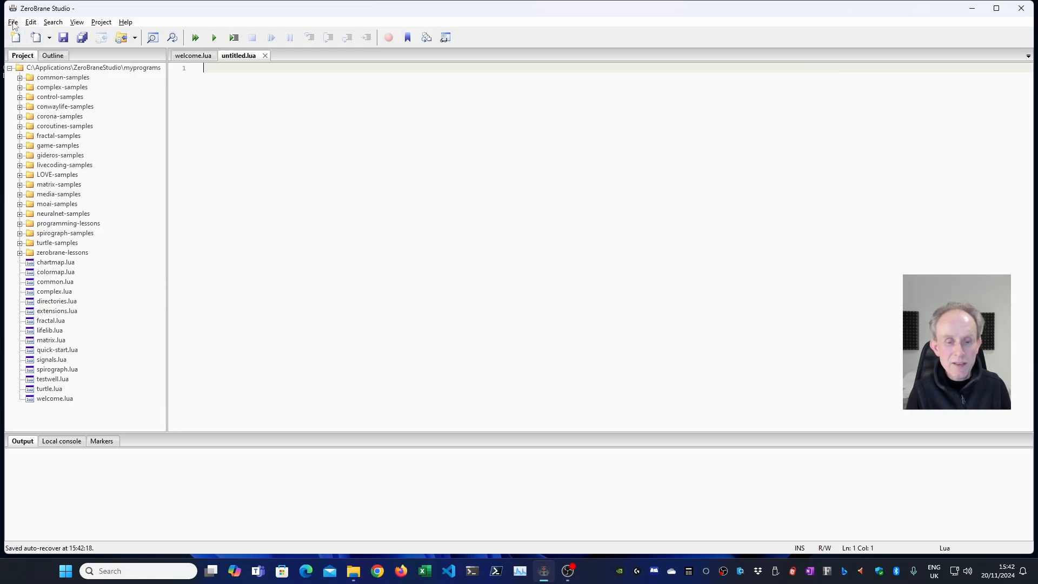
left_click(12, 21)
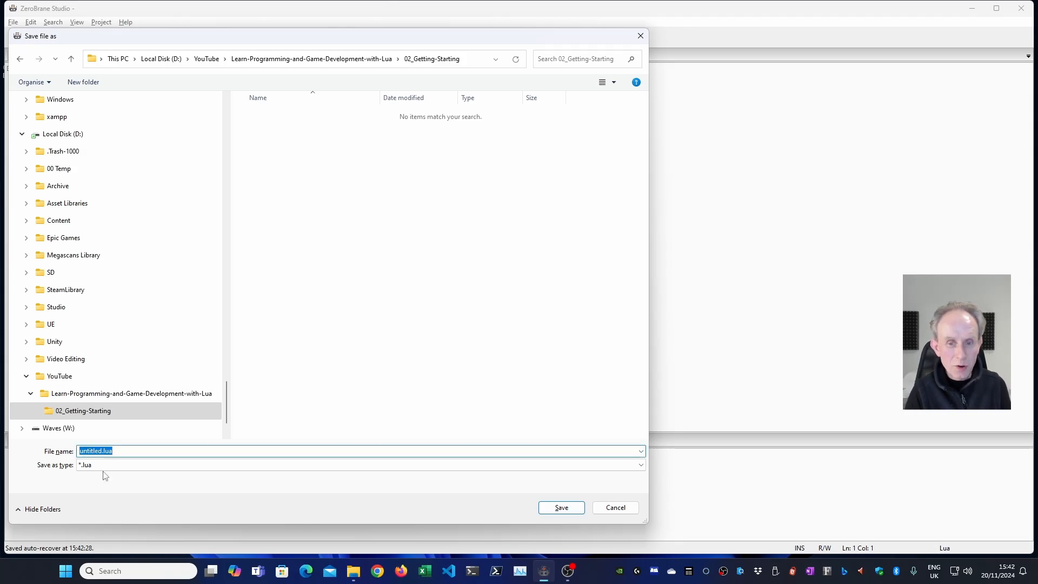
type("Getting-Started")
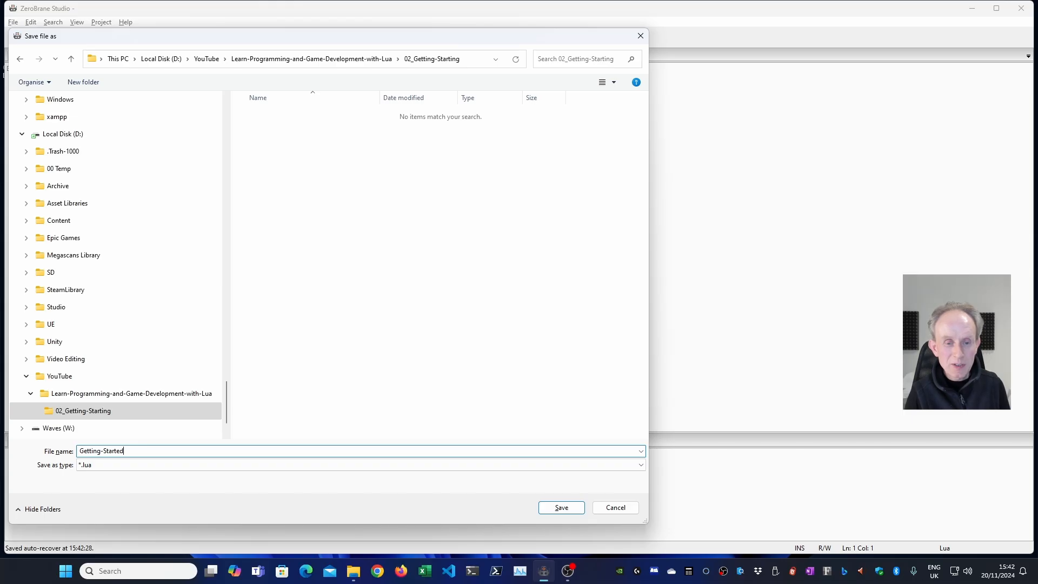
mouse_move(135, 547)
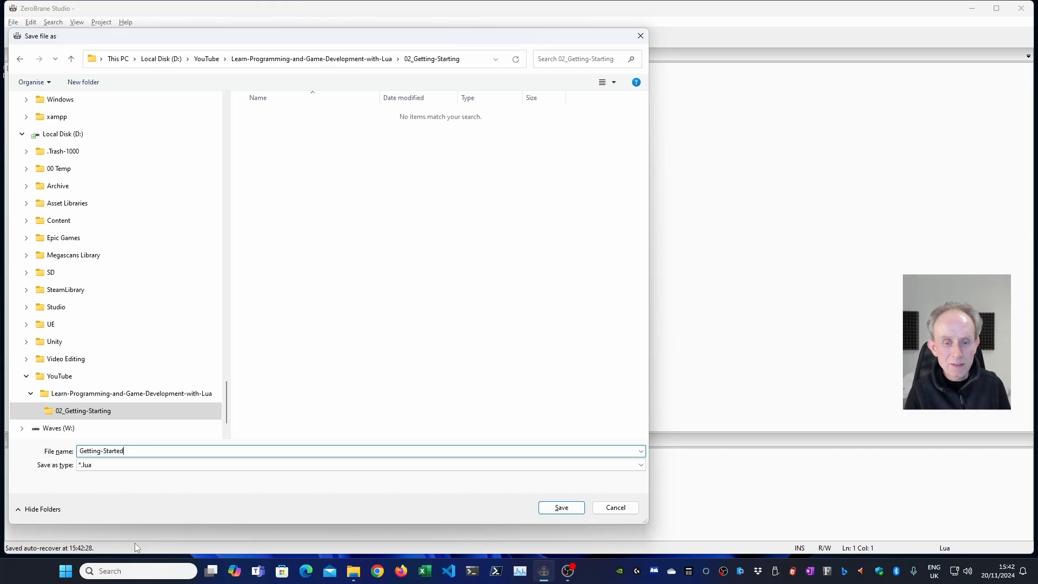
left_click(561, 507)
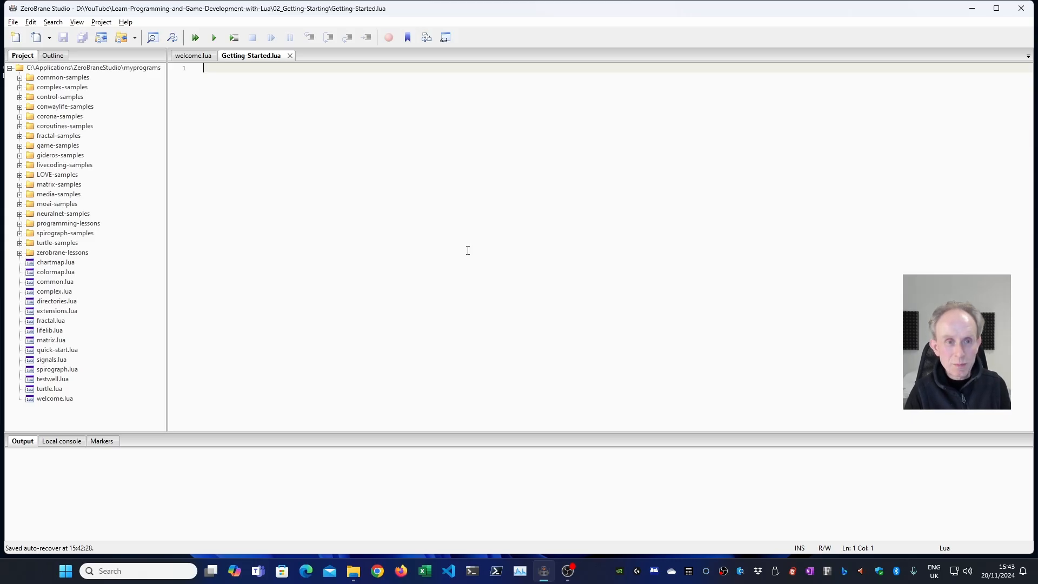
- Write print("Hello World") on line 1 and execute the file
type("print(")
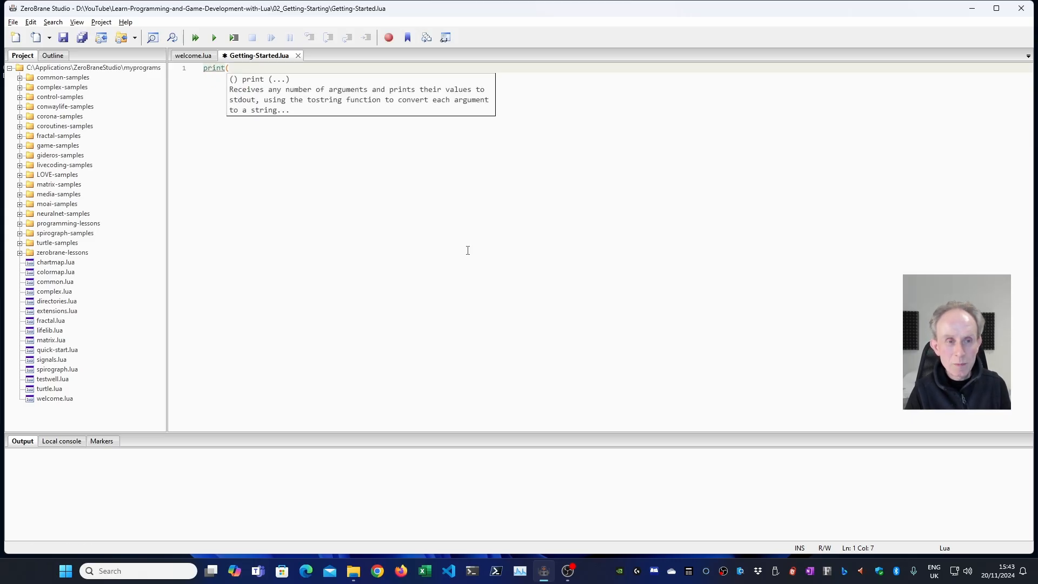
type("\"")
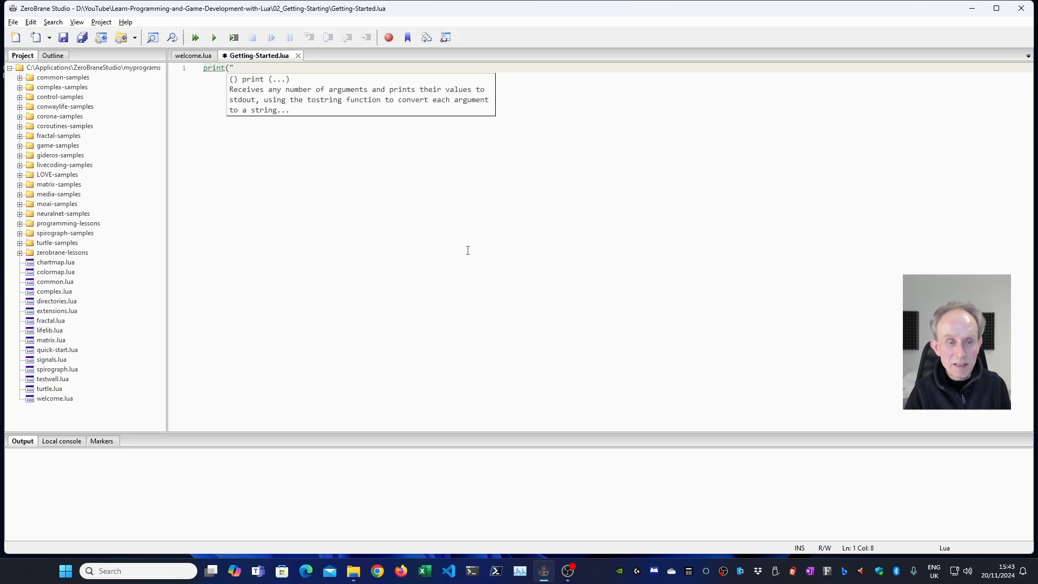
type("Hello Wo")
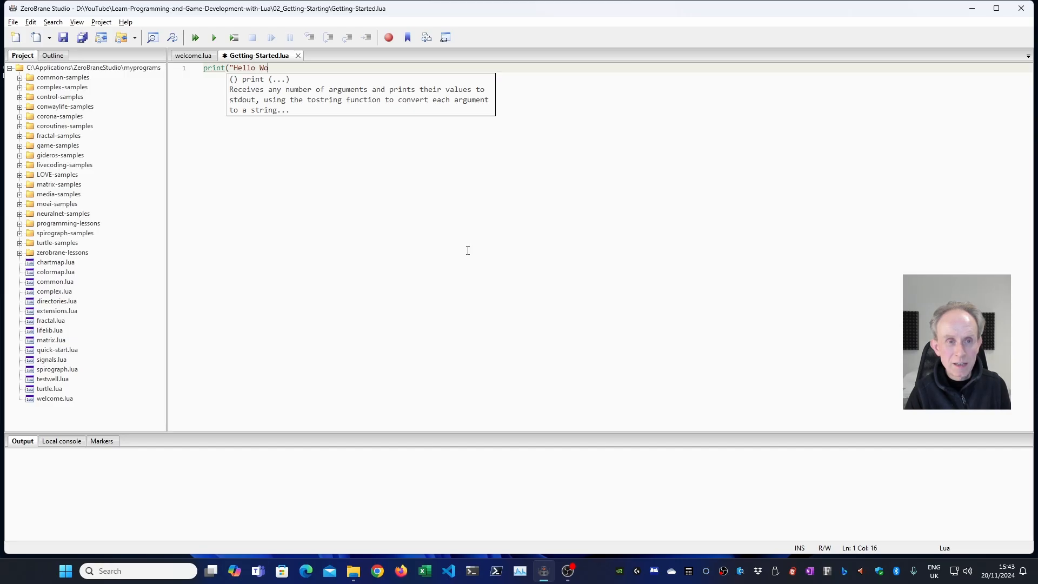
type("rld\")")
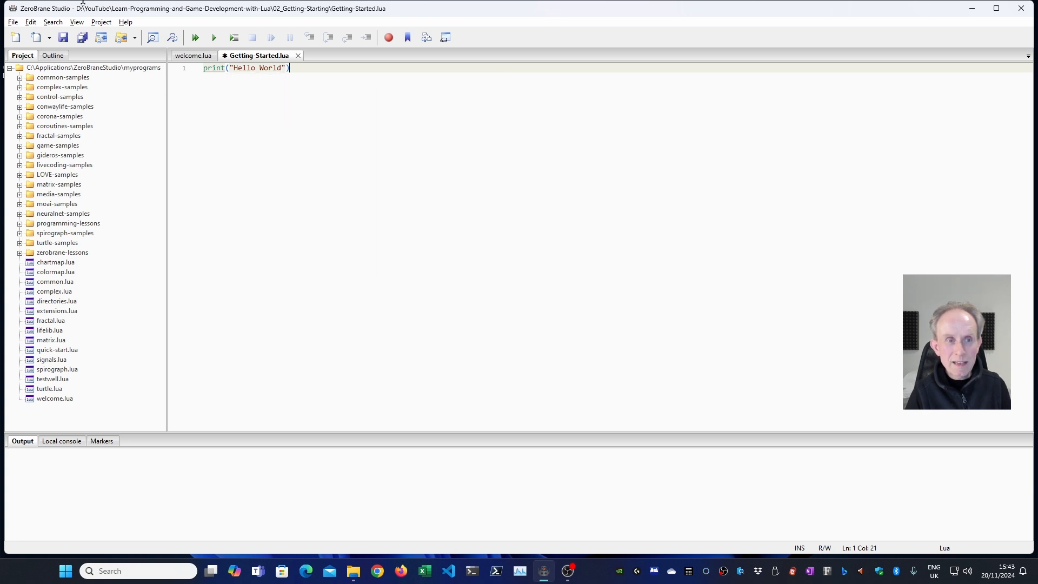
left_click(100, 22)
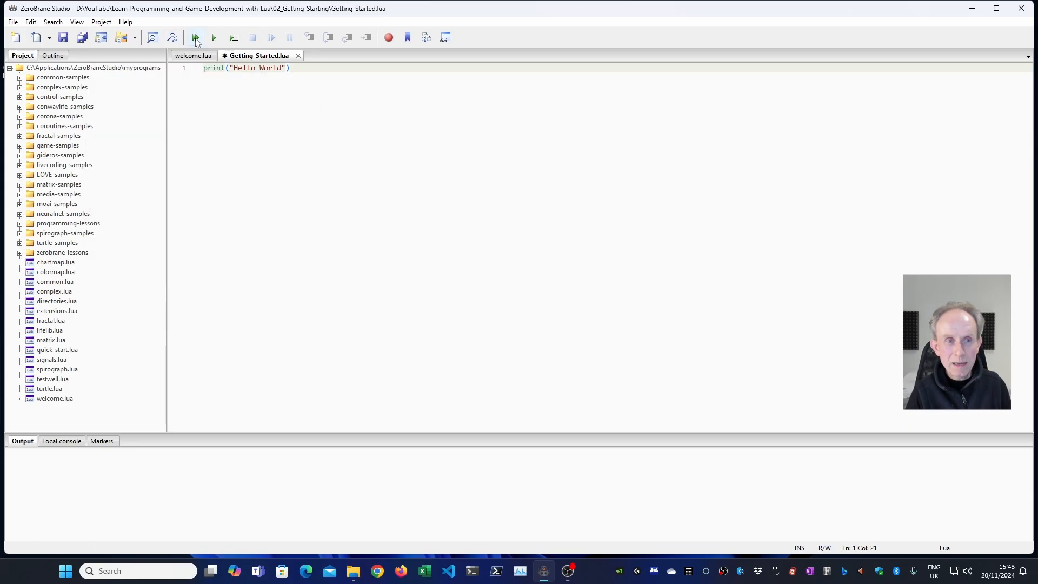
mouse_move(195, 38)
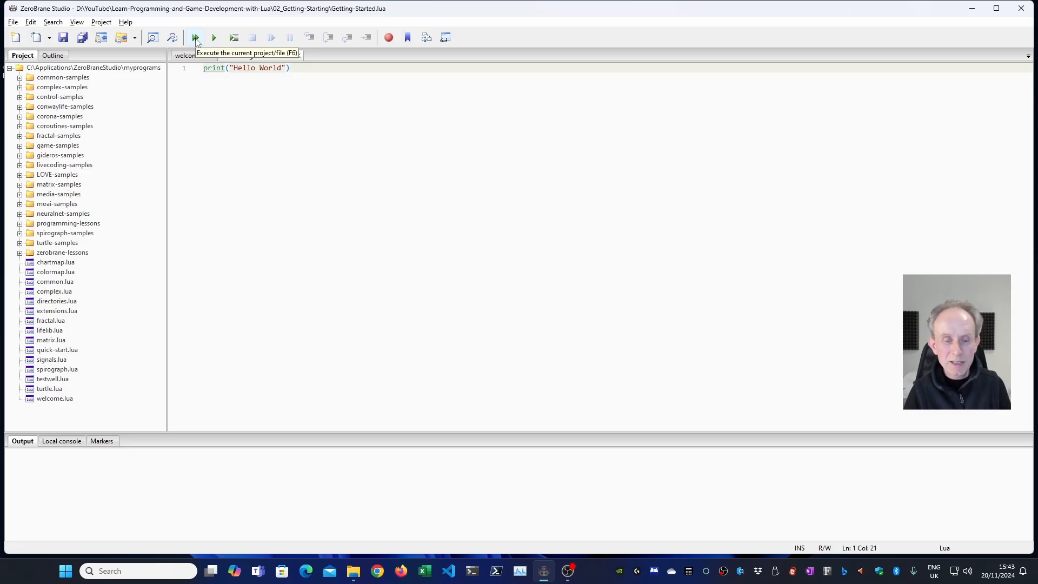
left_click(195, 37)
type("-- ")
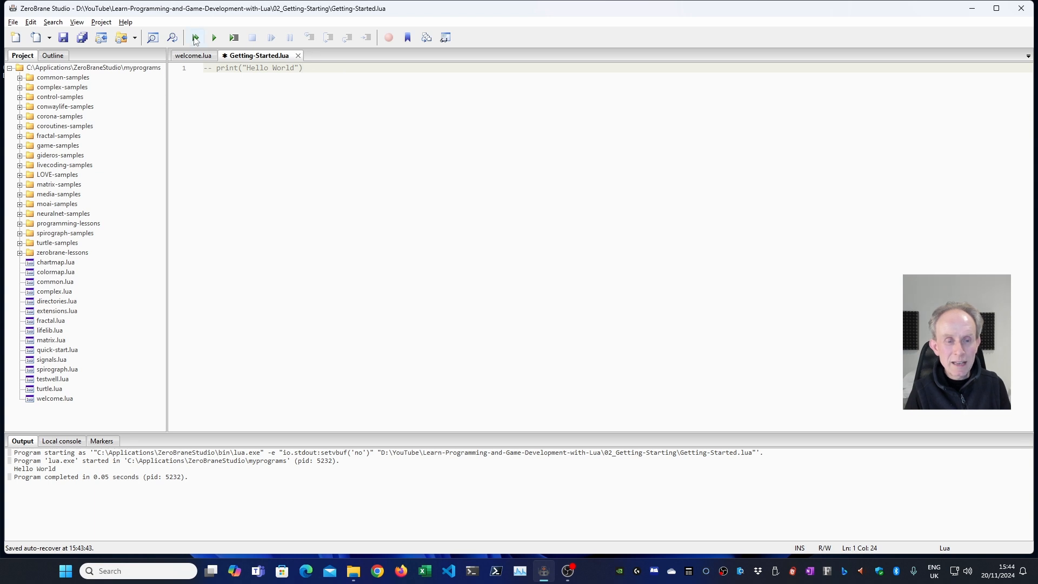
- Rerun Getting-Started.lua with the print line commented out, producing no output
left_click(213, 38)
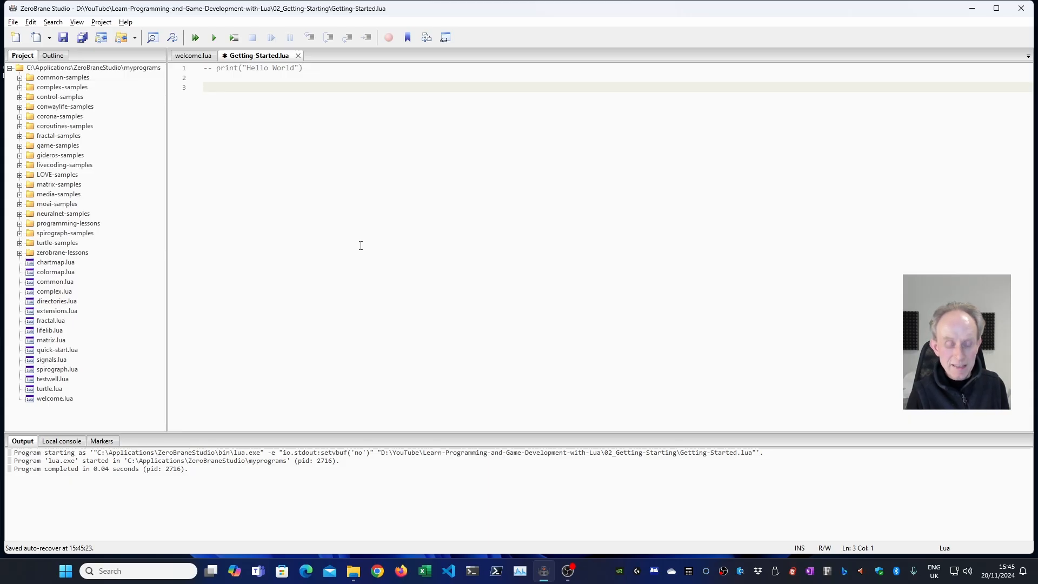
- Write the loop header for i = 1, 5 do
type("f")
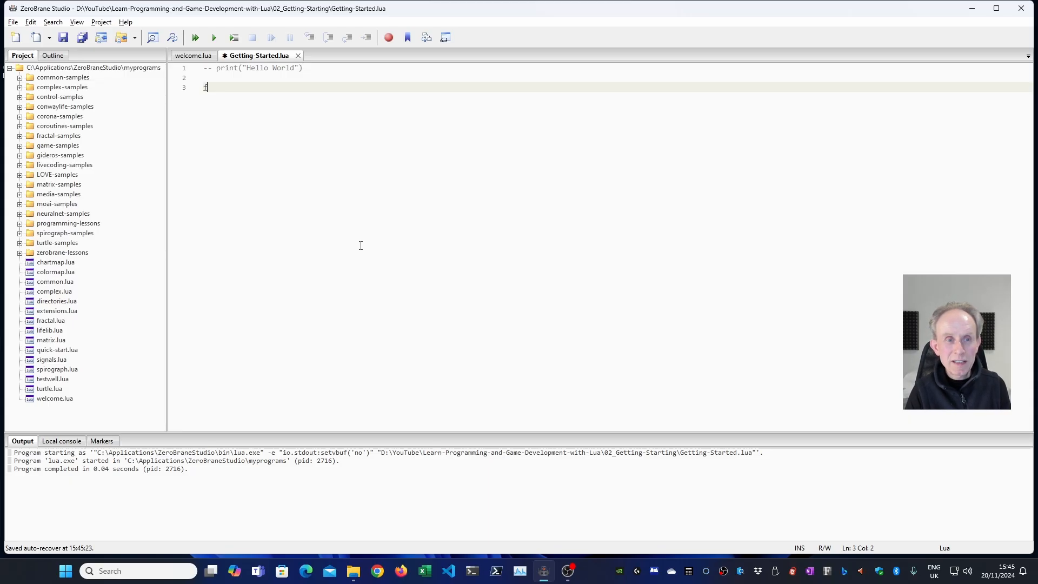
type("for")
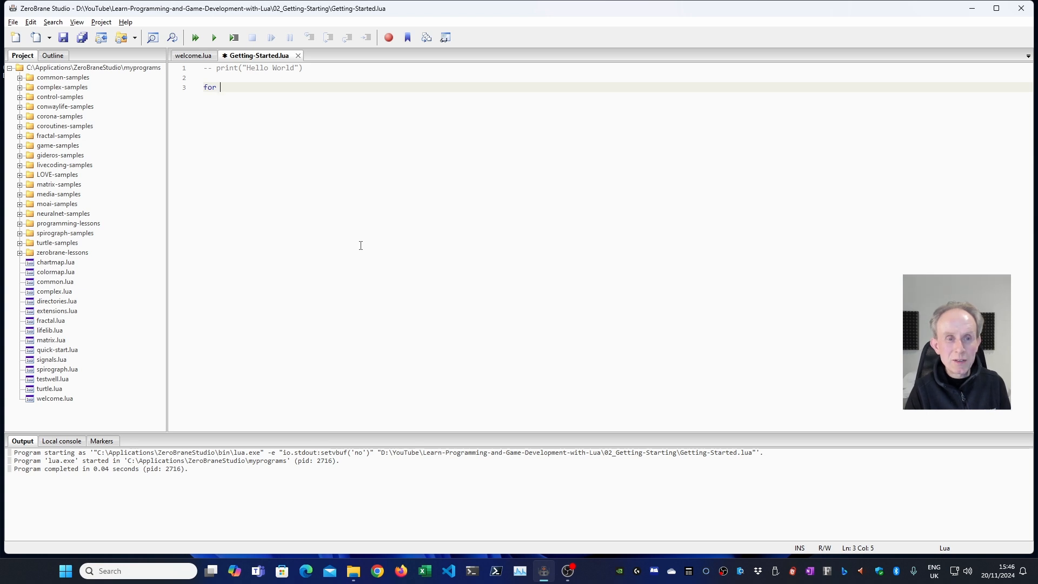
type("i =")
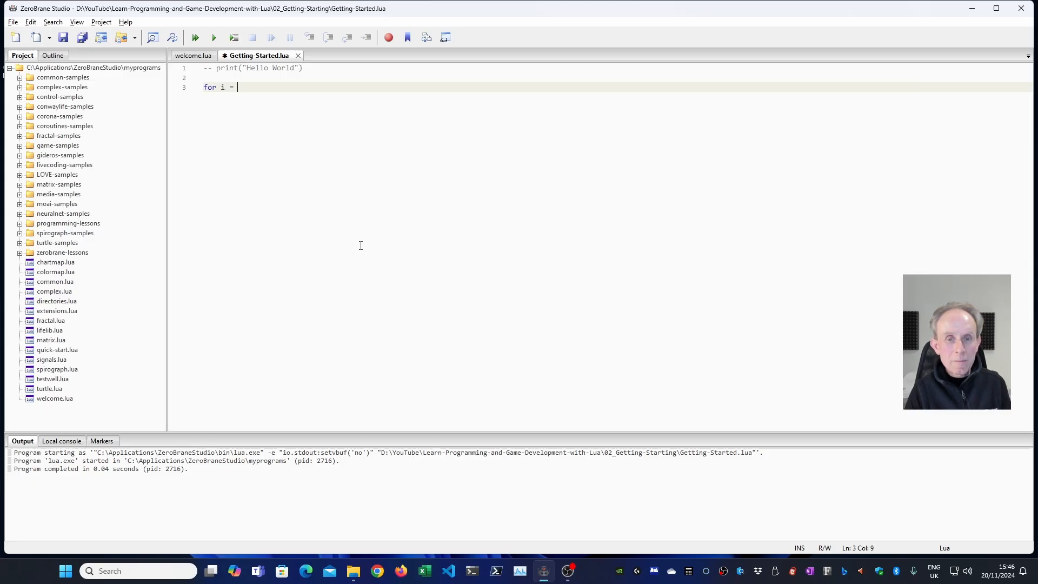
type("1")
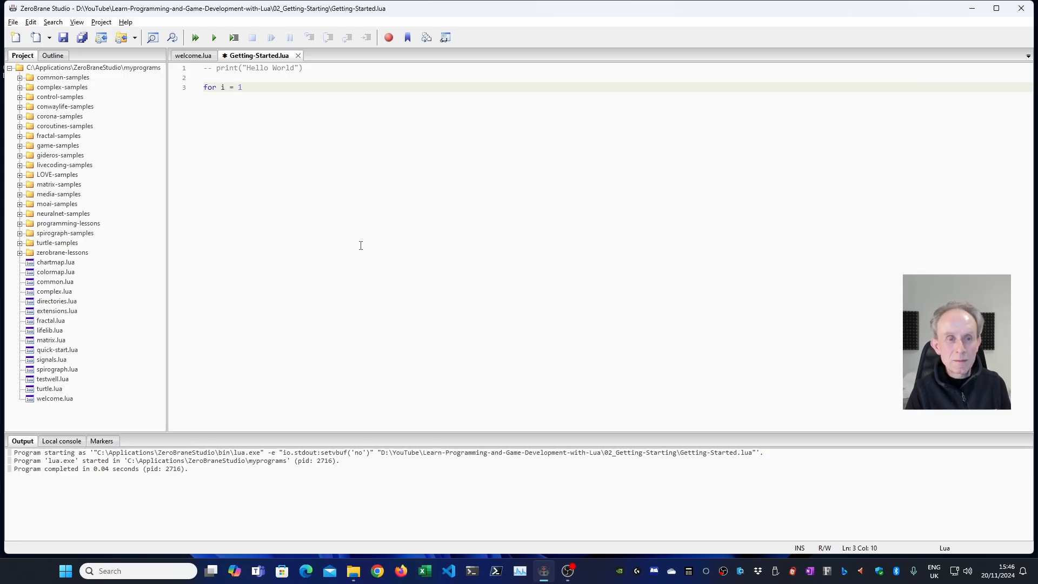
type(",")
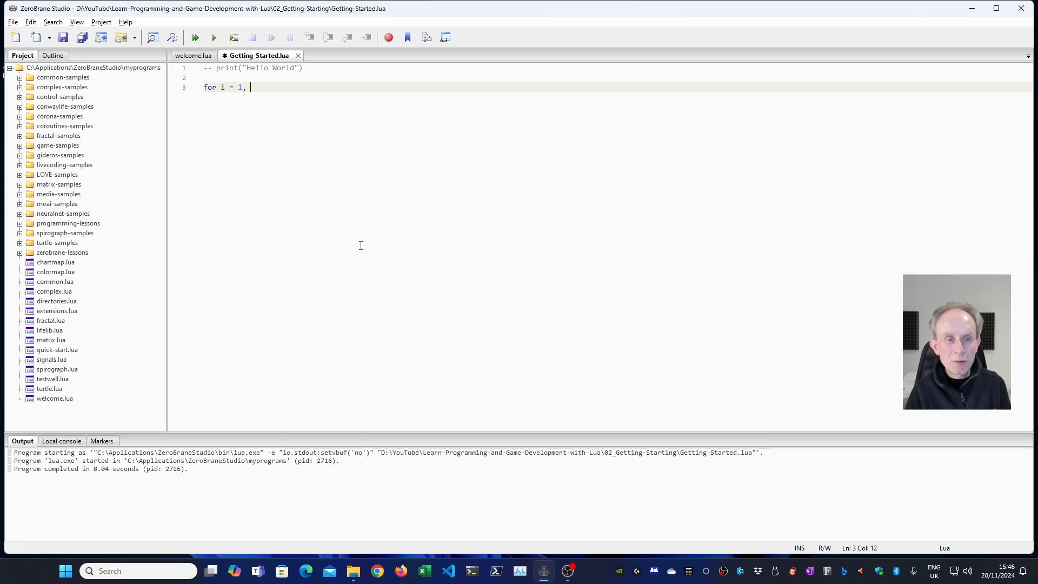
type("5 do")
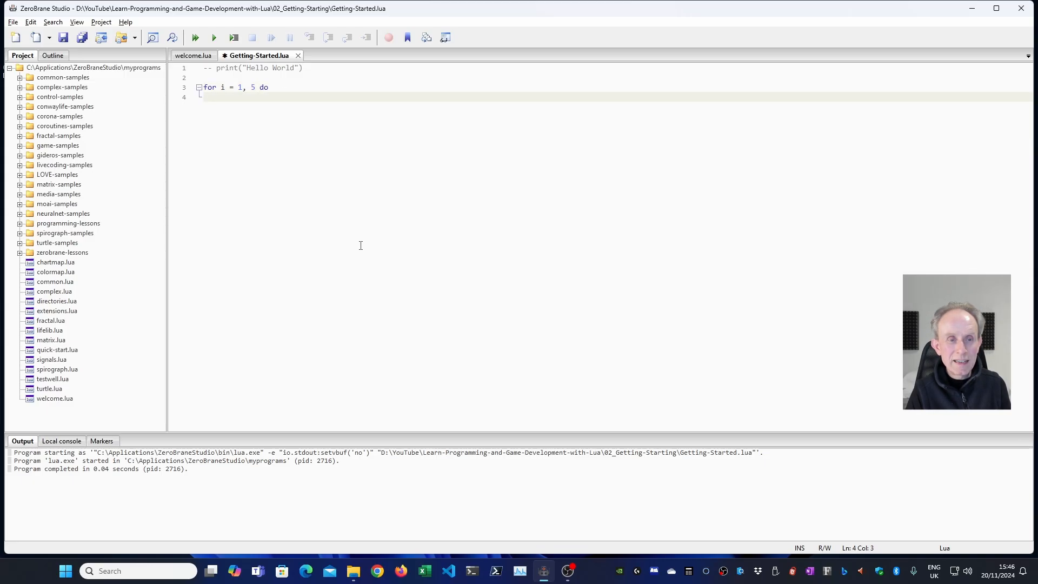
- Add print("Hello World") and end to the loop, then run it
type("print")
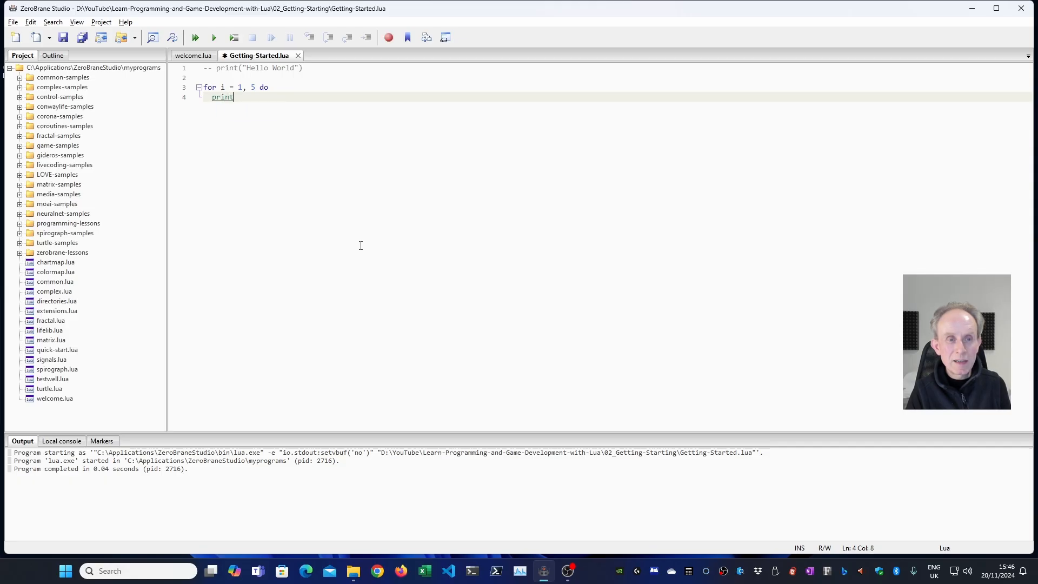
type("(\"")
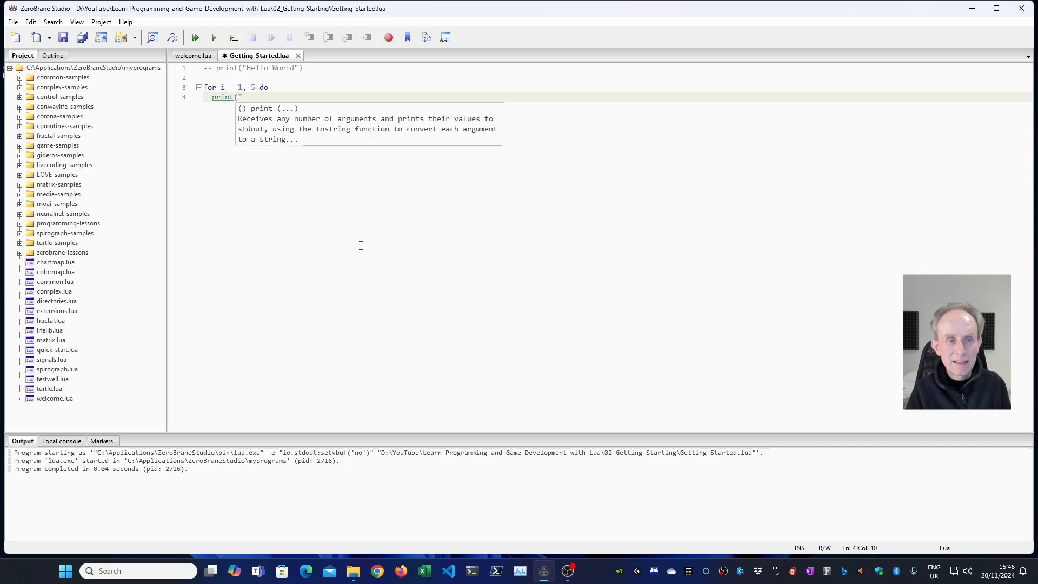
type("Hello Worl")
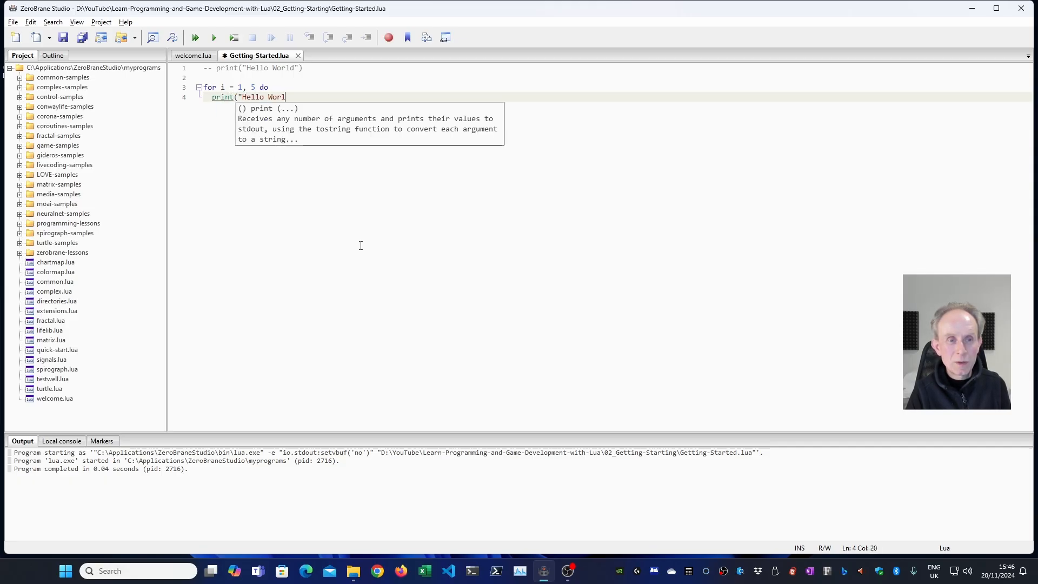
type("d\")")
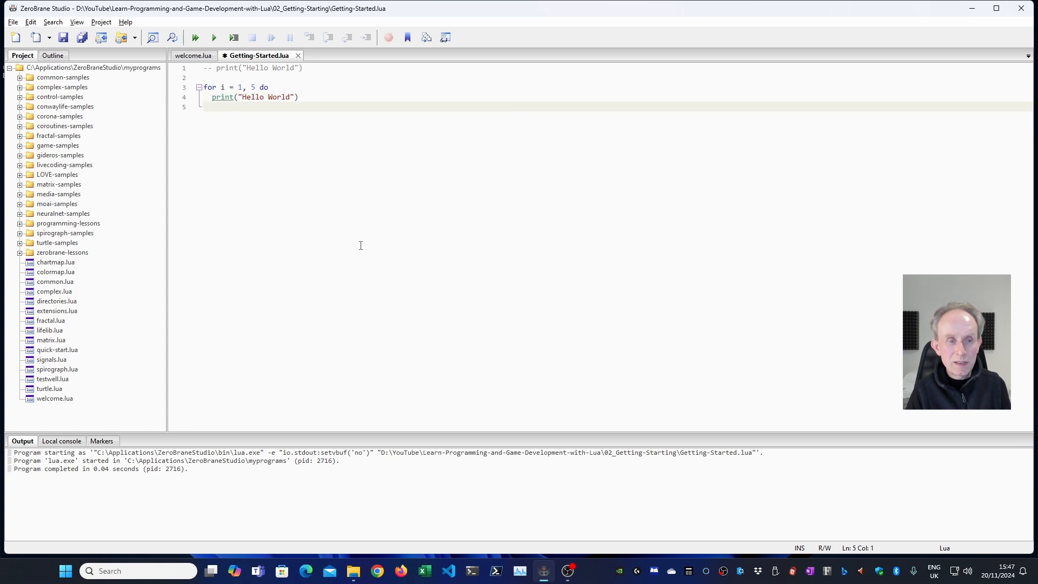
type("end")
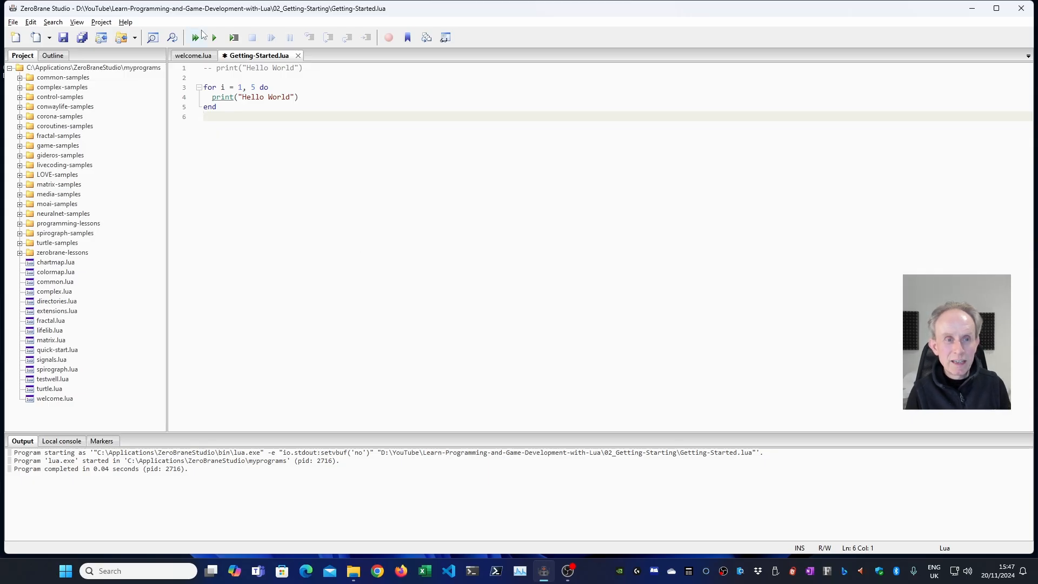
left_click(194, 38)
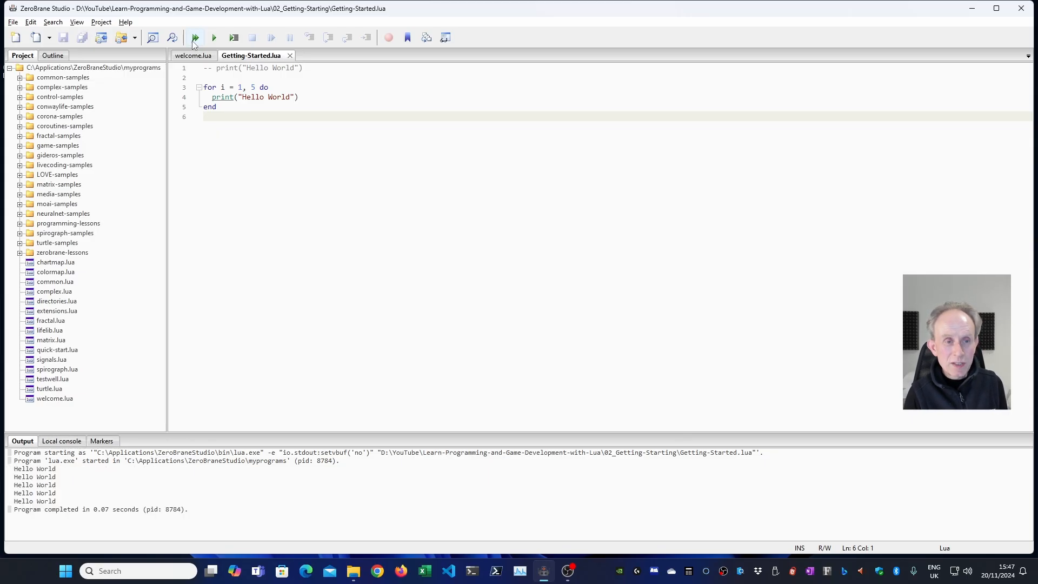
- Prefix Hello World with i, replace + with .., rerun, and add a leading space
left_click(195, 38)
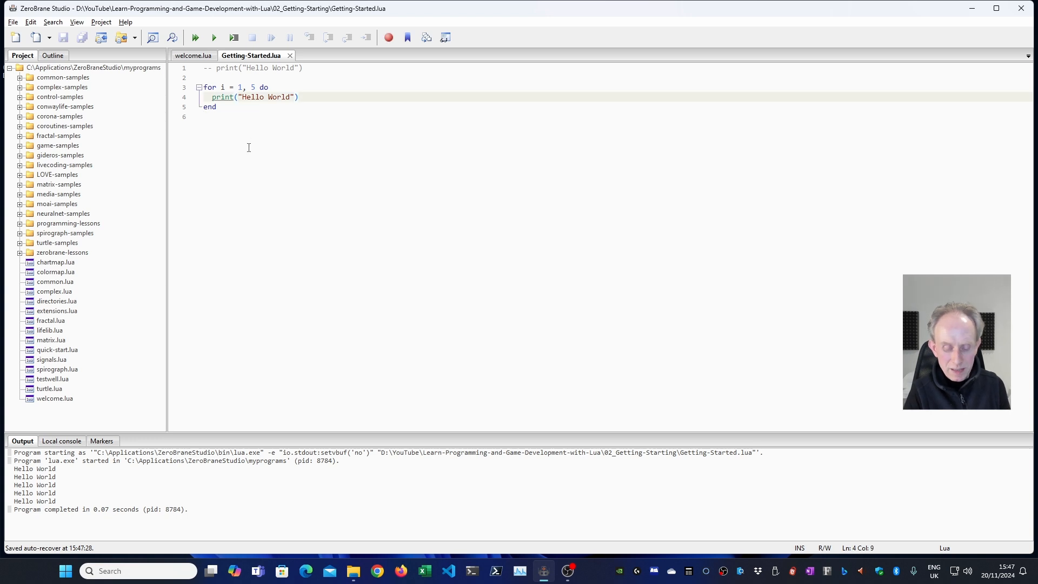
type("i +")
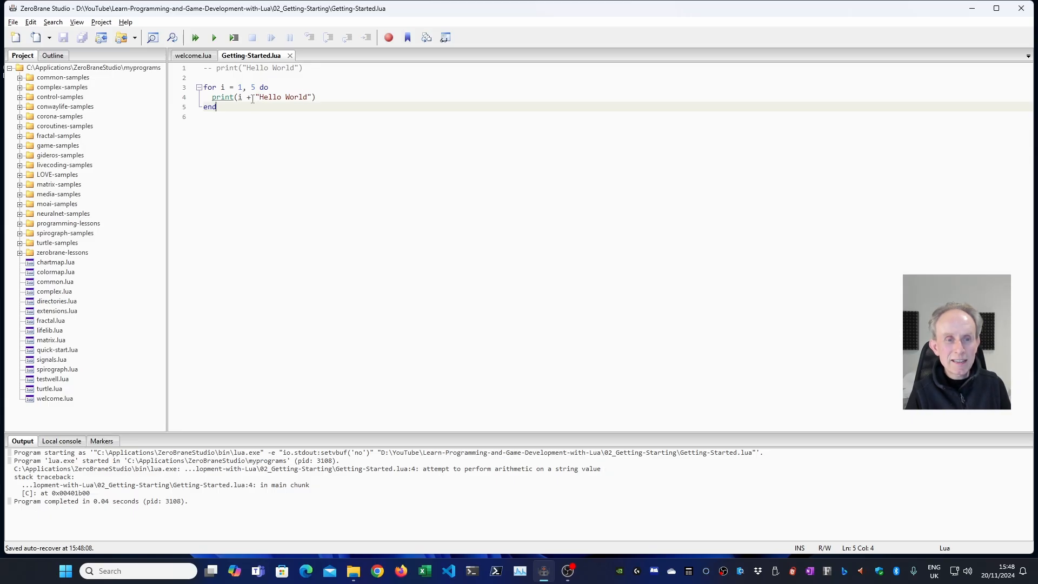
mouse_move(221, 97)
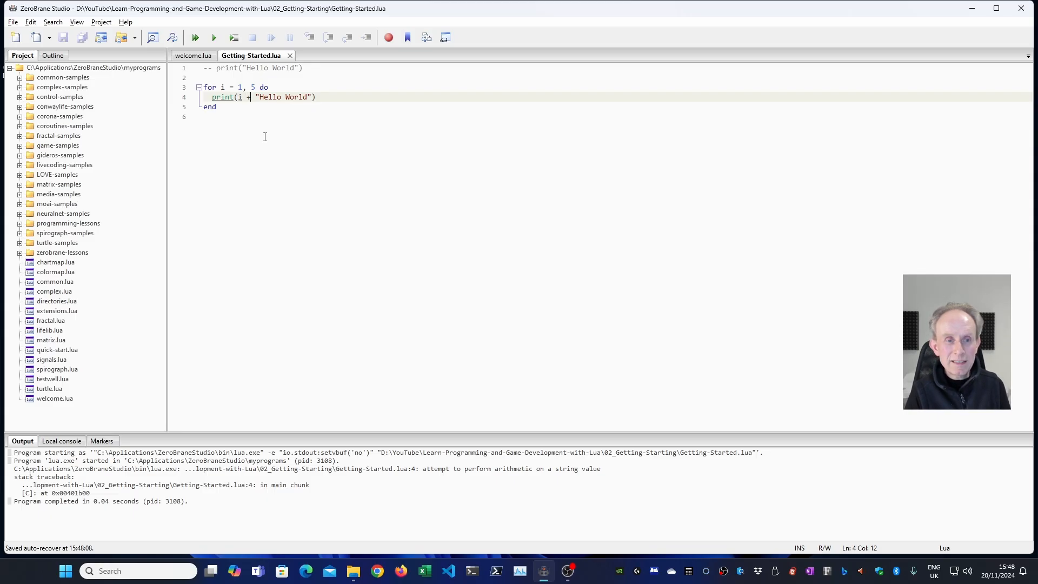
key("Backspace")
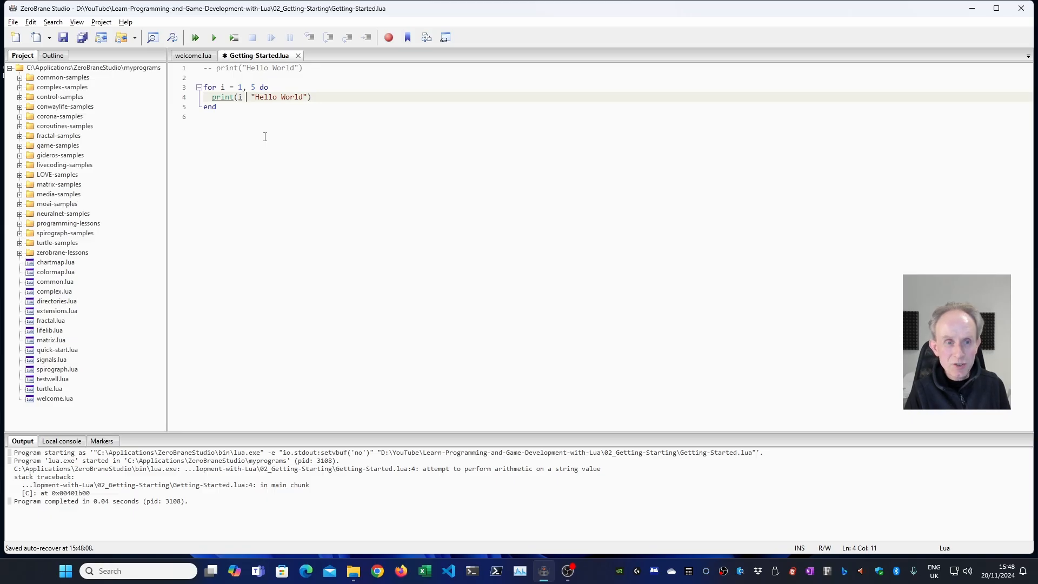
type(".")
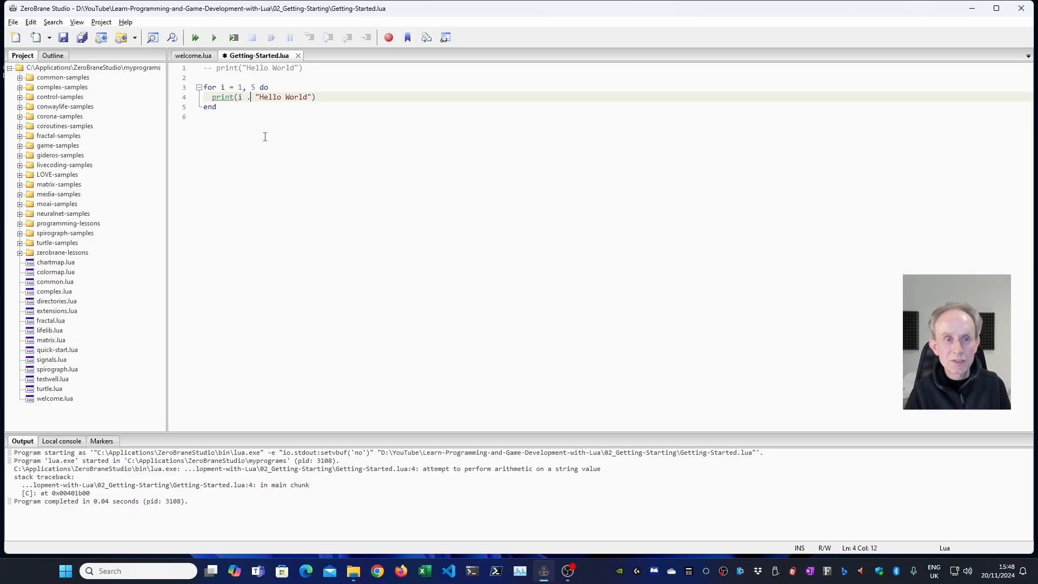
type(".")
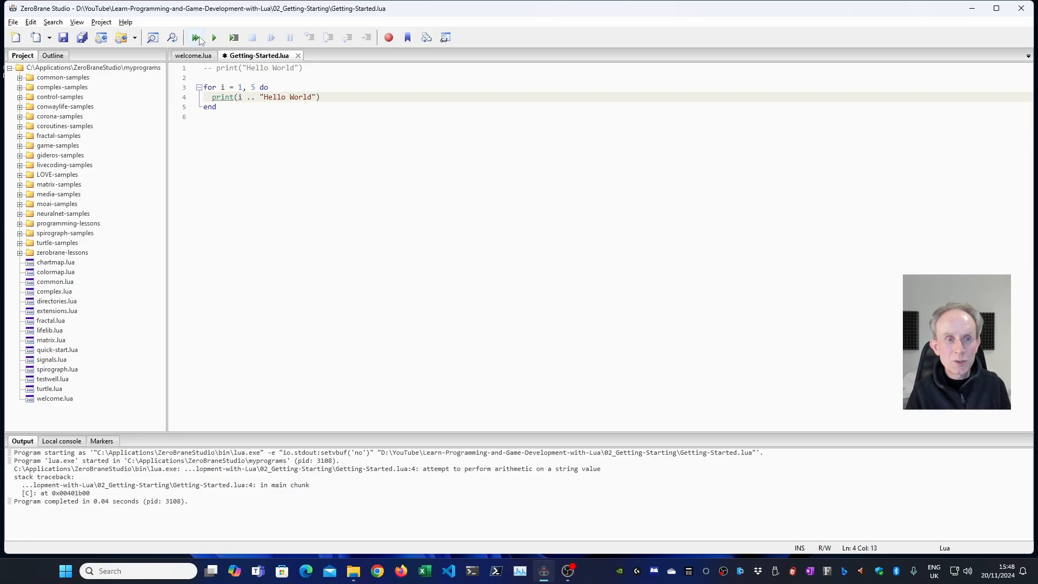
left_click(195, 37)
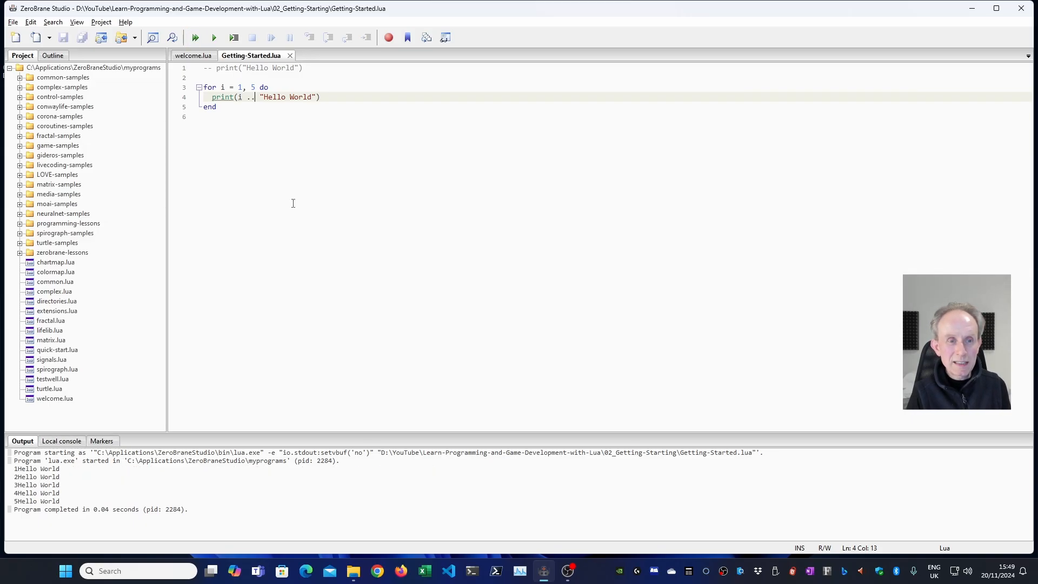
type("\" \"")
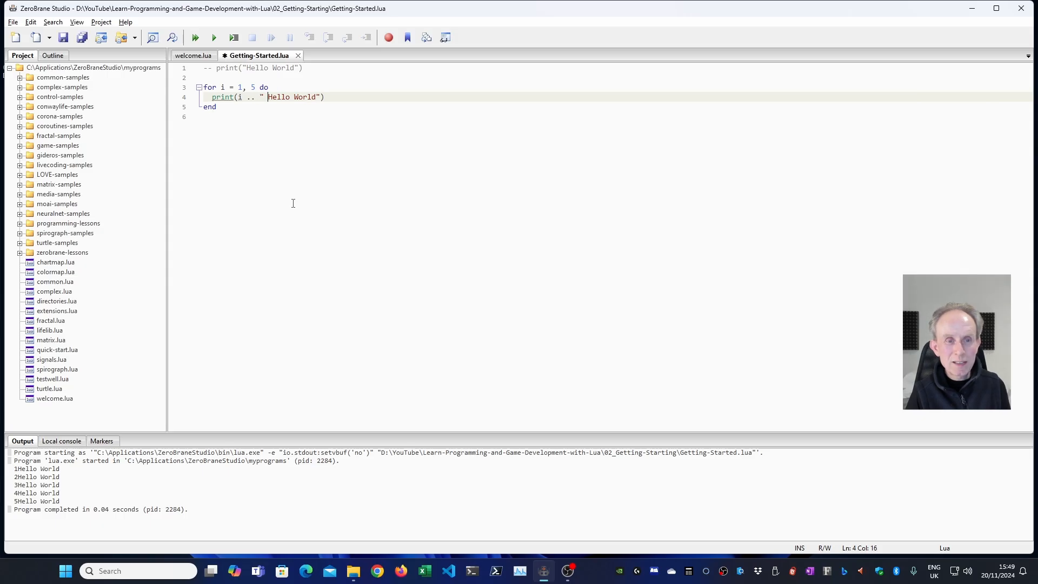